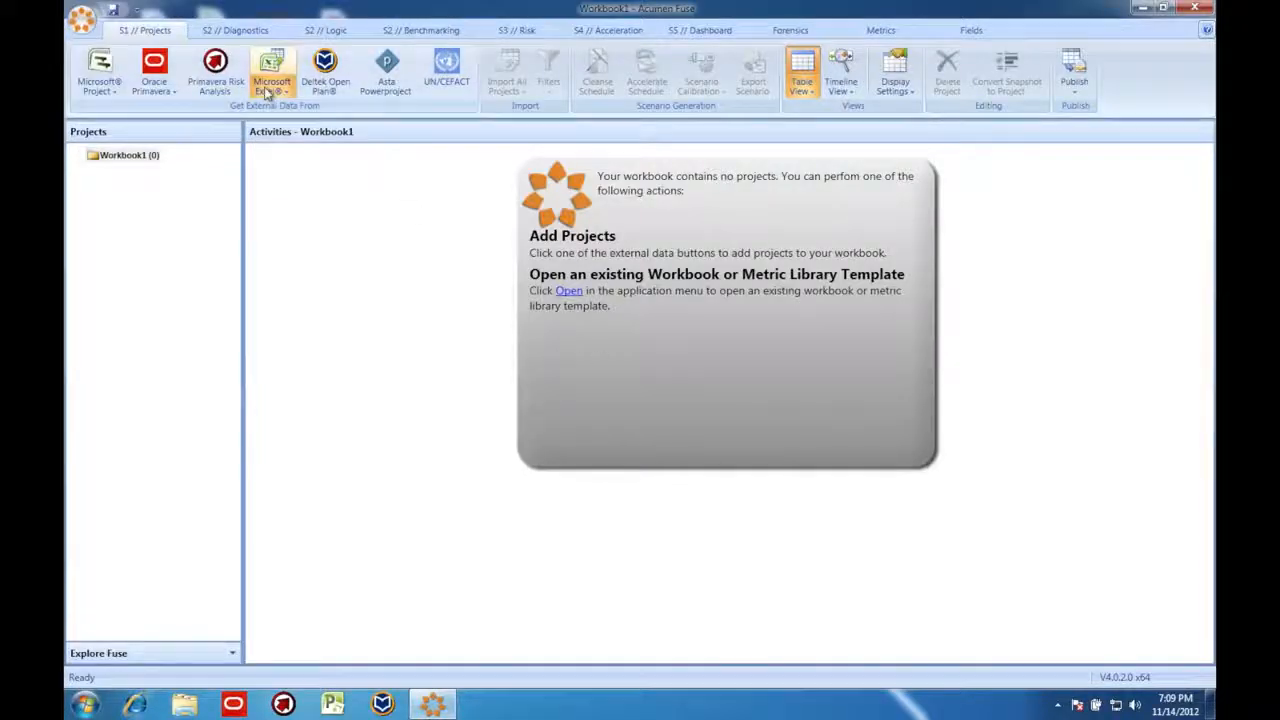
Add the SampleCostRisk Excel workbook as a project with Build WBS Hierarchy enabled
{"action": "left_click", "coordinate": [272, 70]}
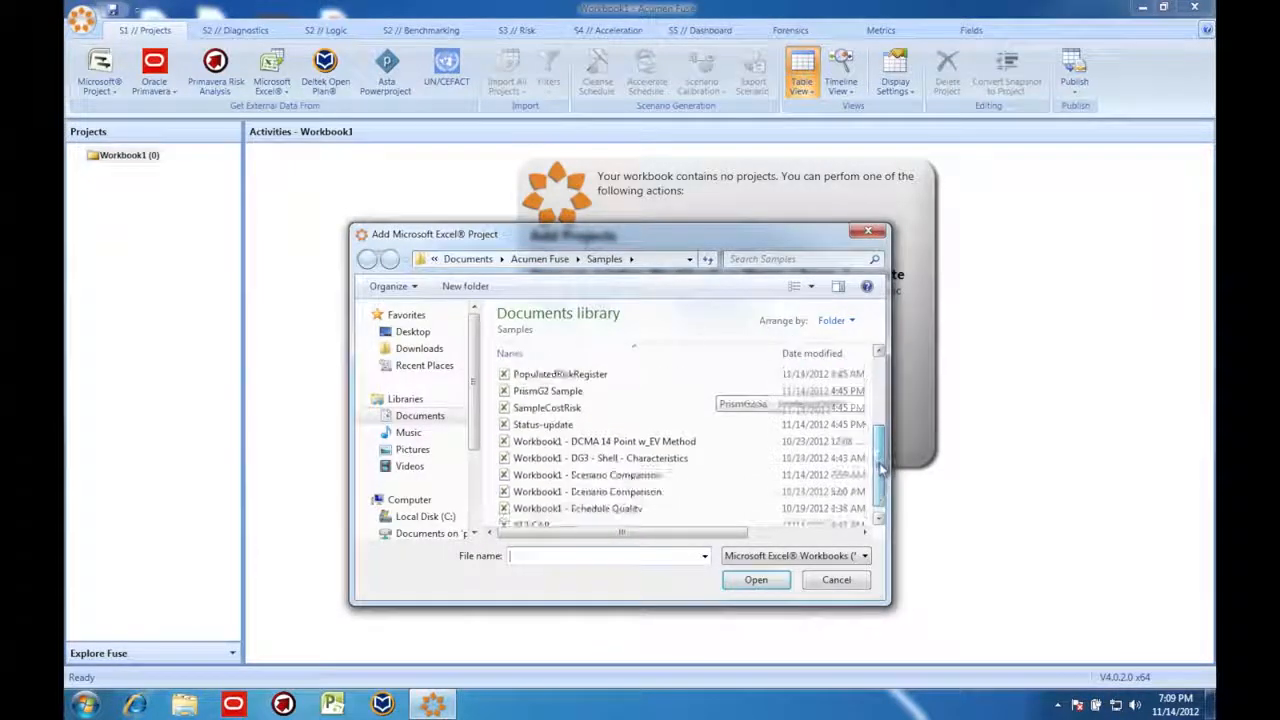
{"action": "left_click", "coordinate": [548, 408]}
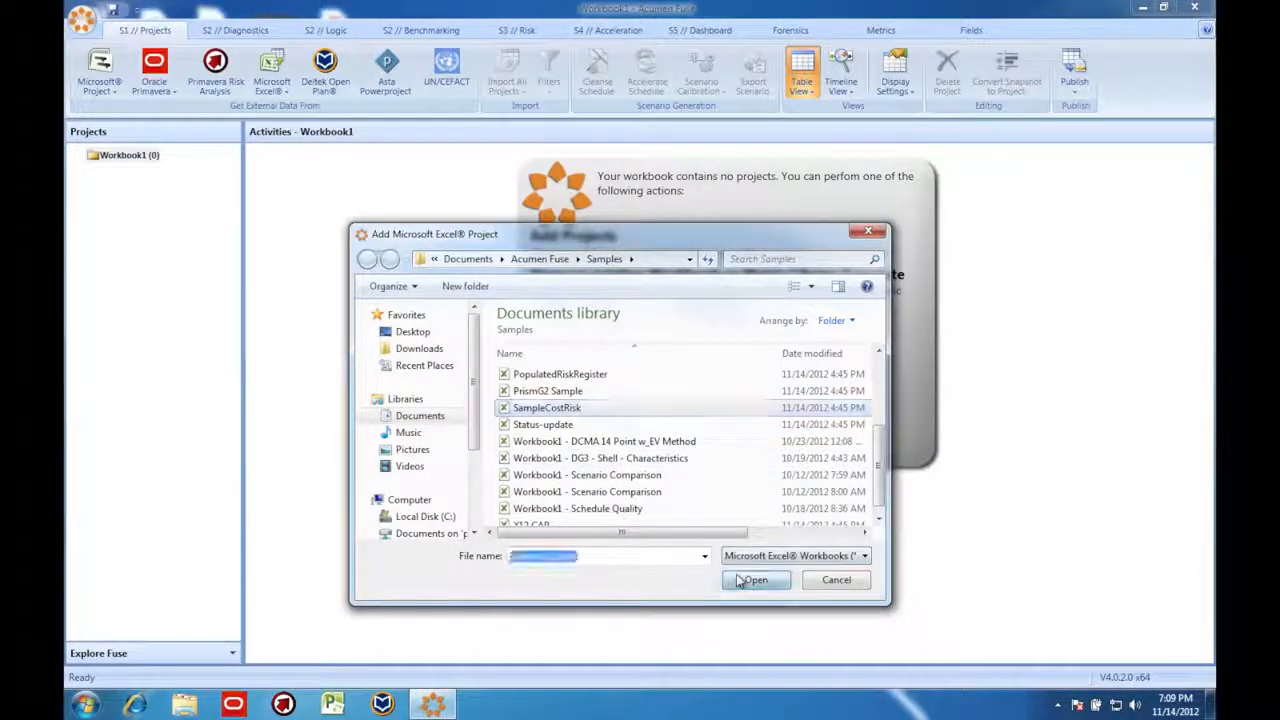
{"action": "left_click", "coordinate": [756, 580]}
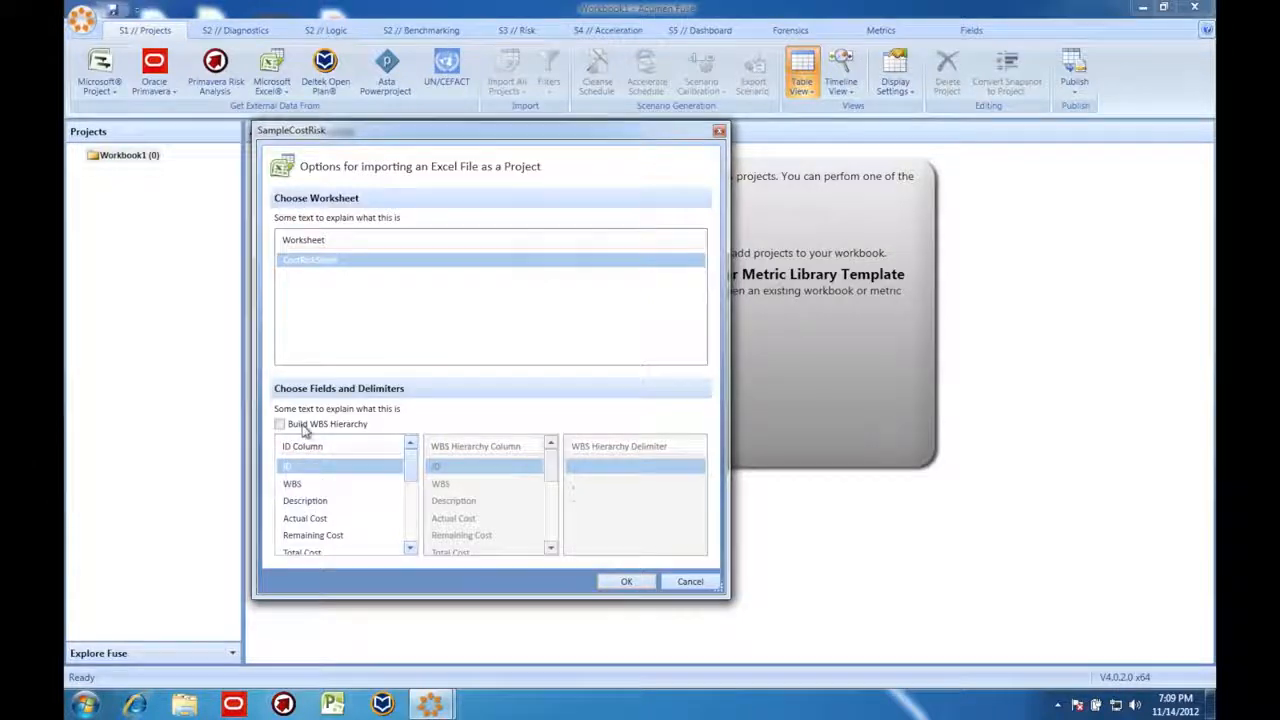
{"action": "left_click", "coordinate": [280, 424]}
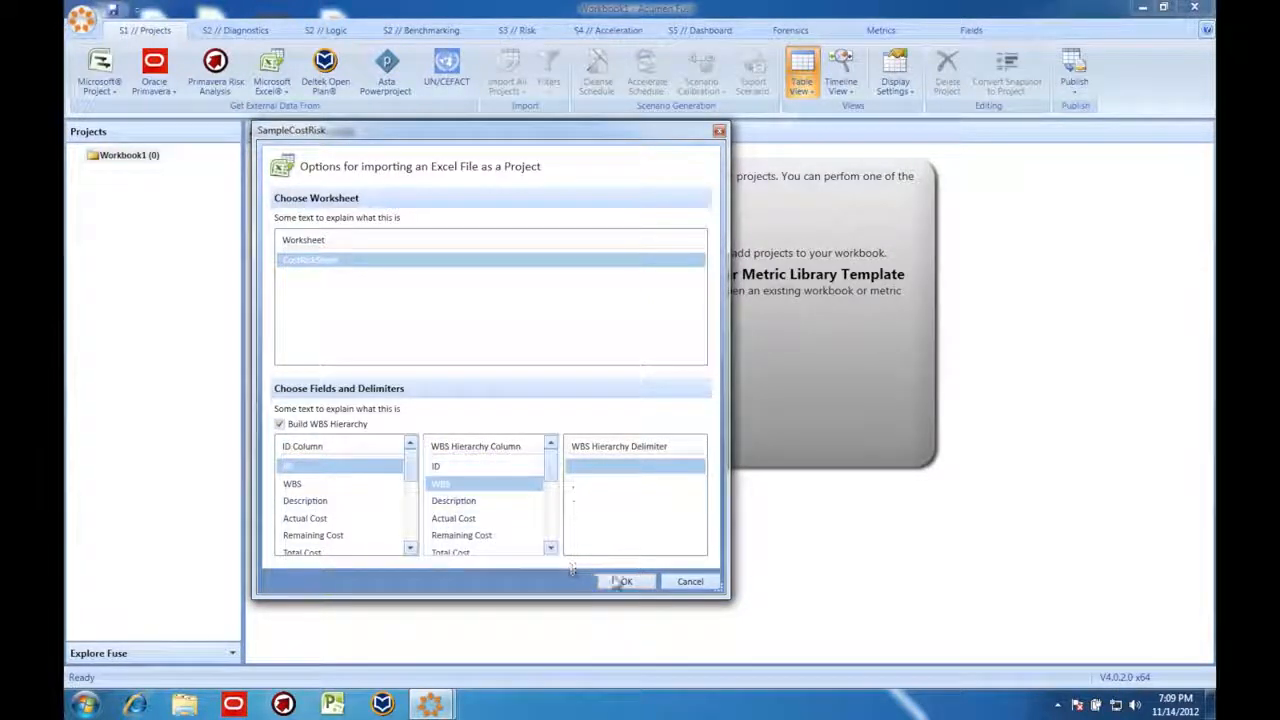
{"action": "left_click", "coordinate": [624, 580]}
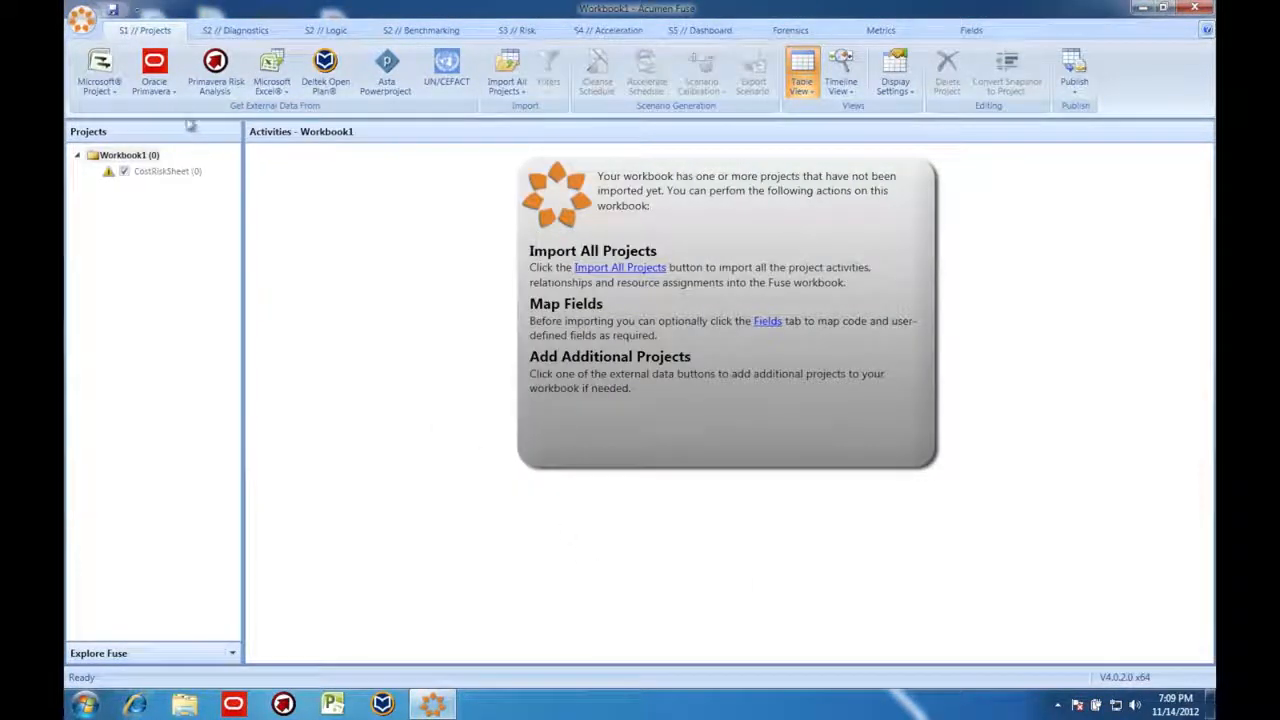
Add the Initial Plan schedule from a Primavera P6 XER file and import all projects
{"action": "left_click", "coordinate": [154, 72]}
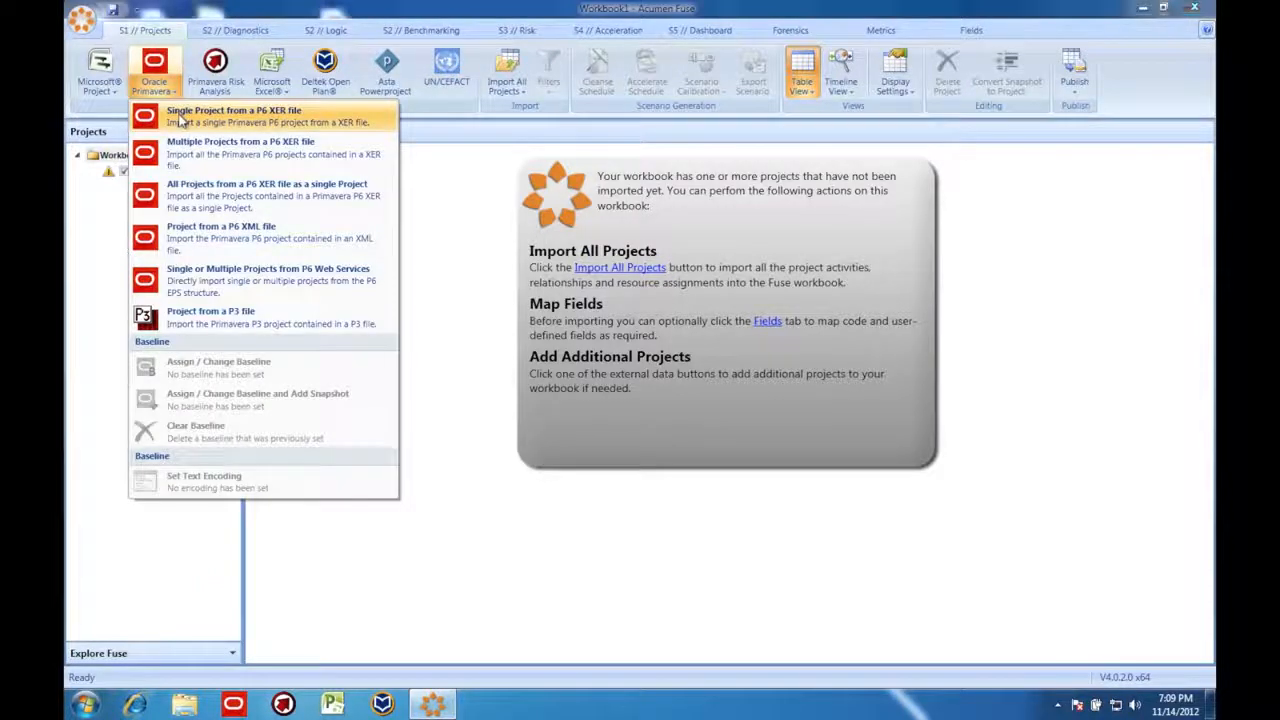
{"action": "left_click", "coordinate": [232, 114]}
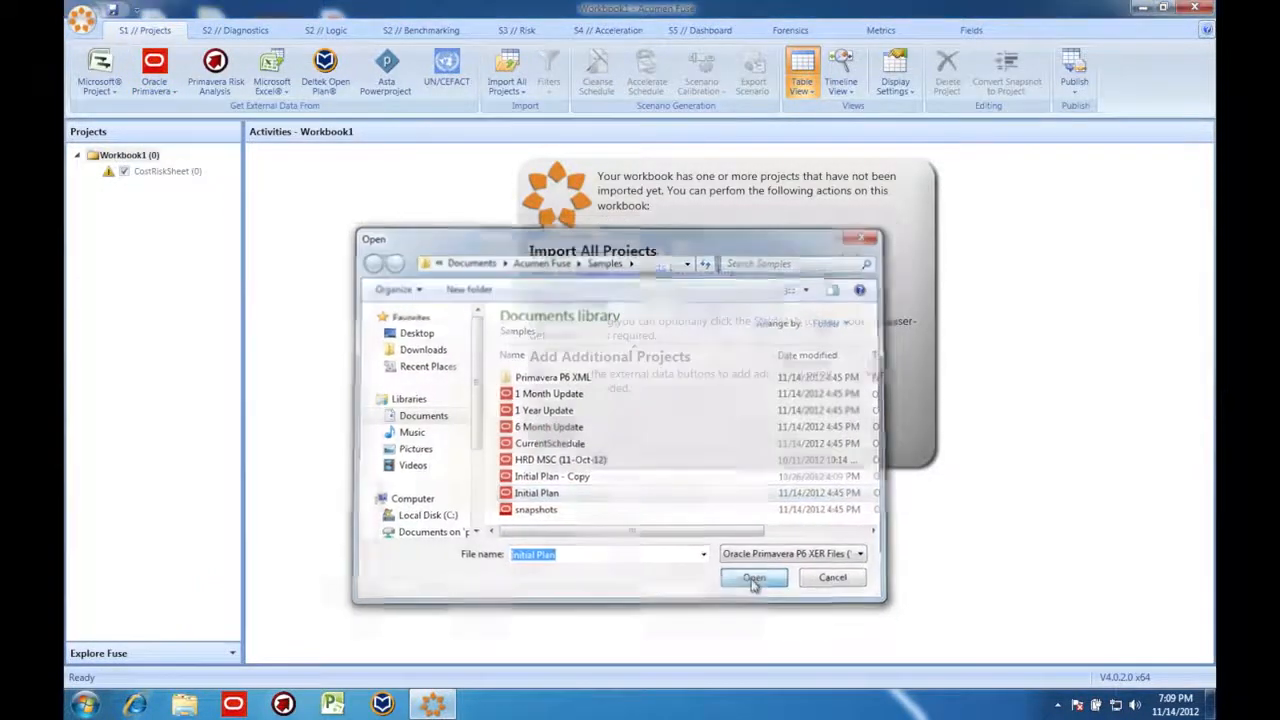
{"action": "left_click", "coordinate": [752, 578]}
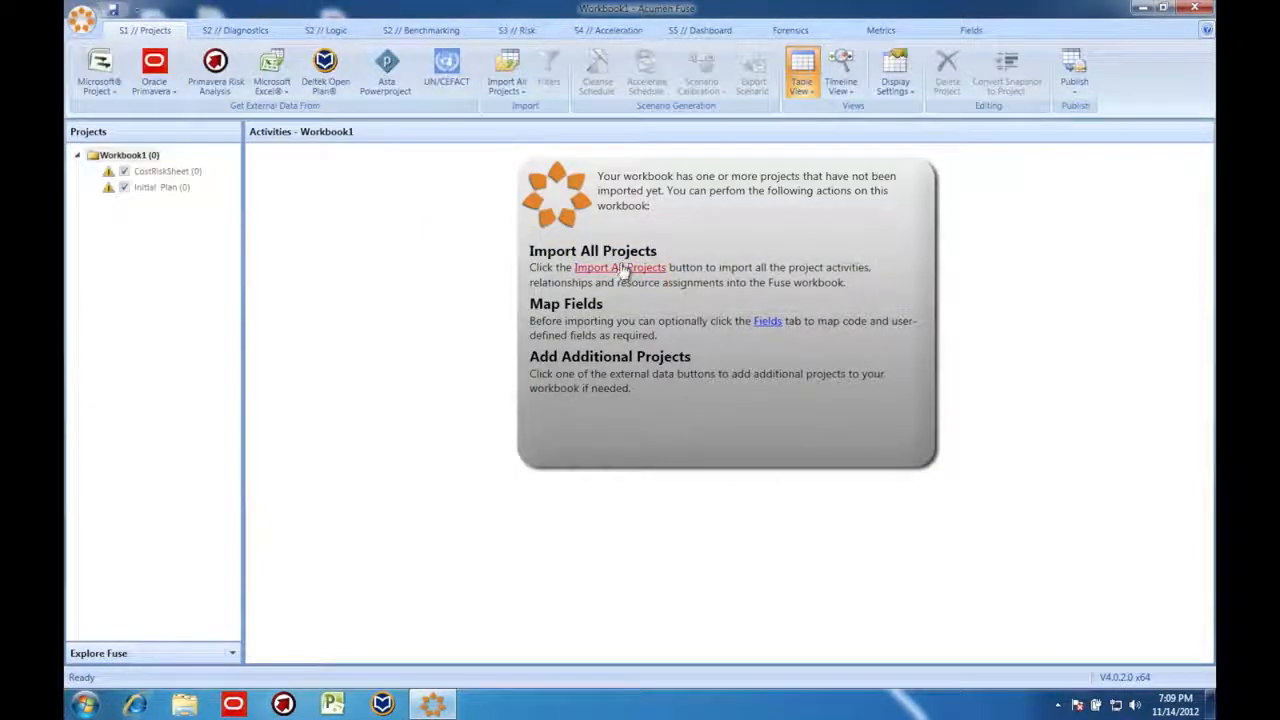
{"action": "left_click", "coordinate": [620, 268]}
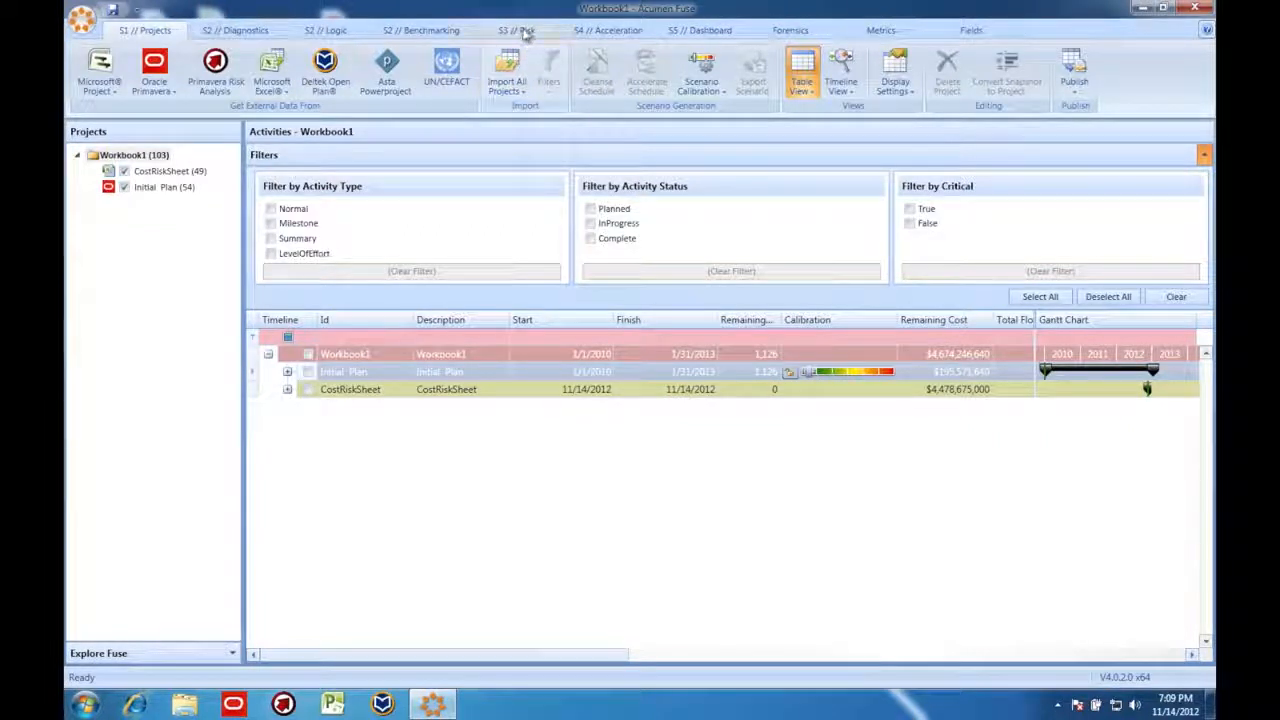
In the Risk section, expand CostRiskSheet and TOTAL to show Drilling, G&A, Platform and Subsea
{"action": "left_click", "coordinate": [516, 30]}
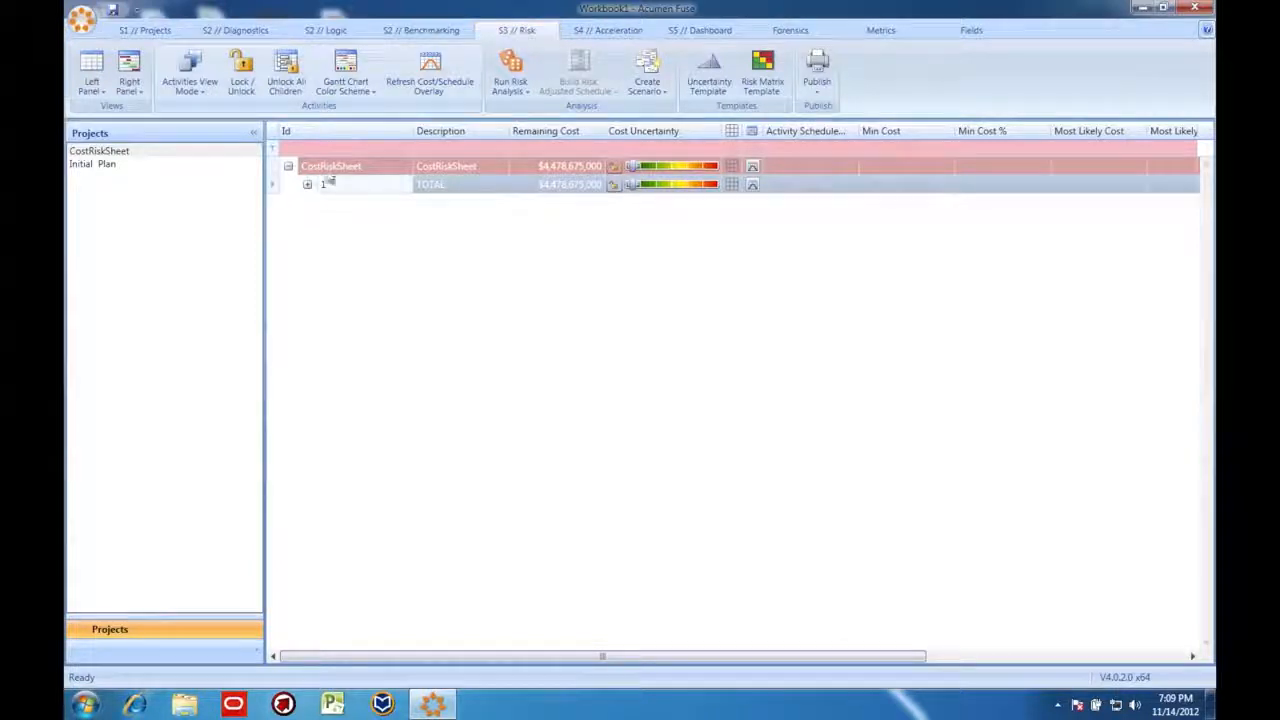
{"action": "left_click", "coordinate": [308, 184]}
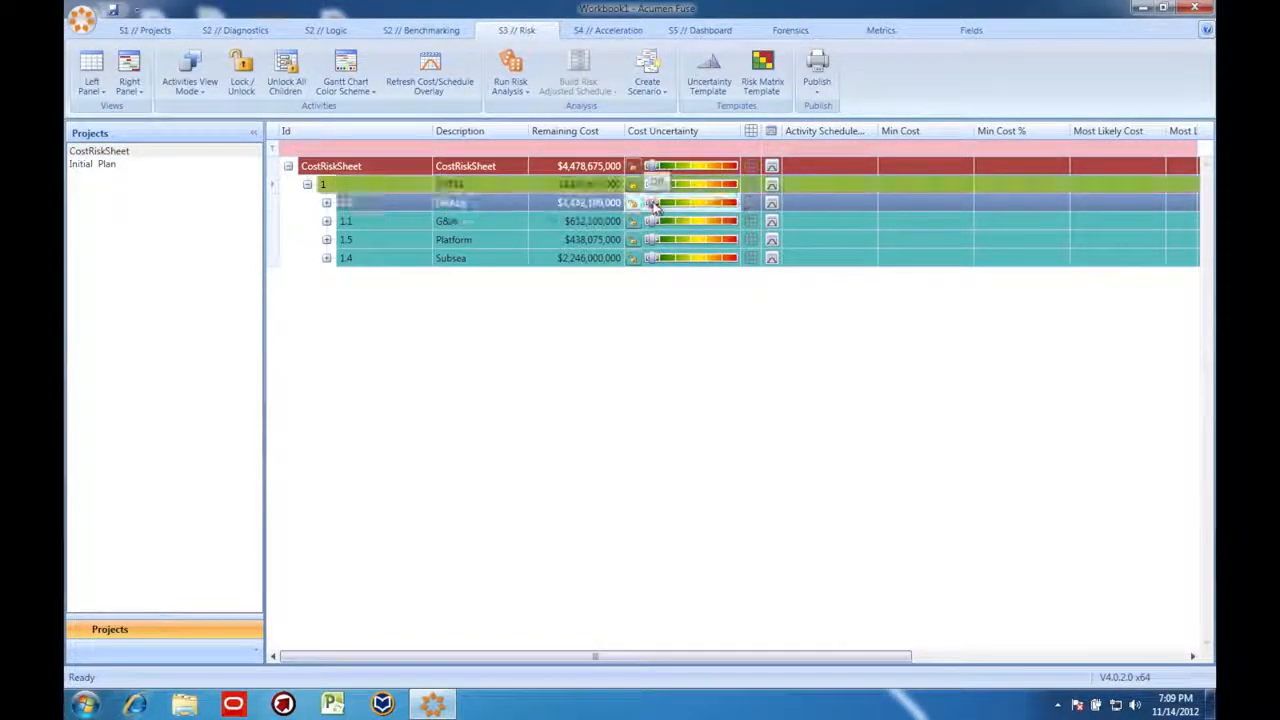
{"action": "left_click", "coordinate": [240, 76]}
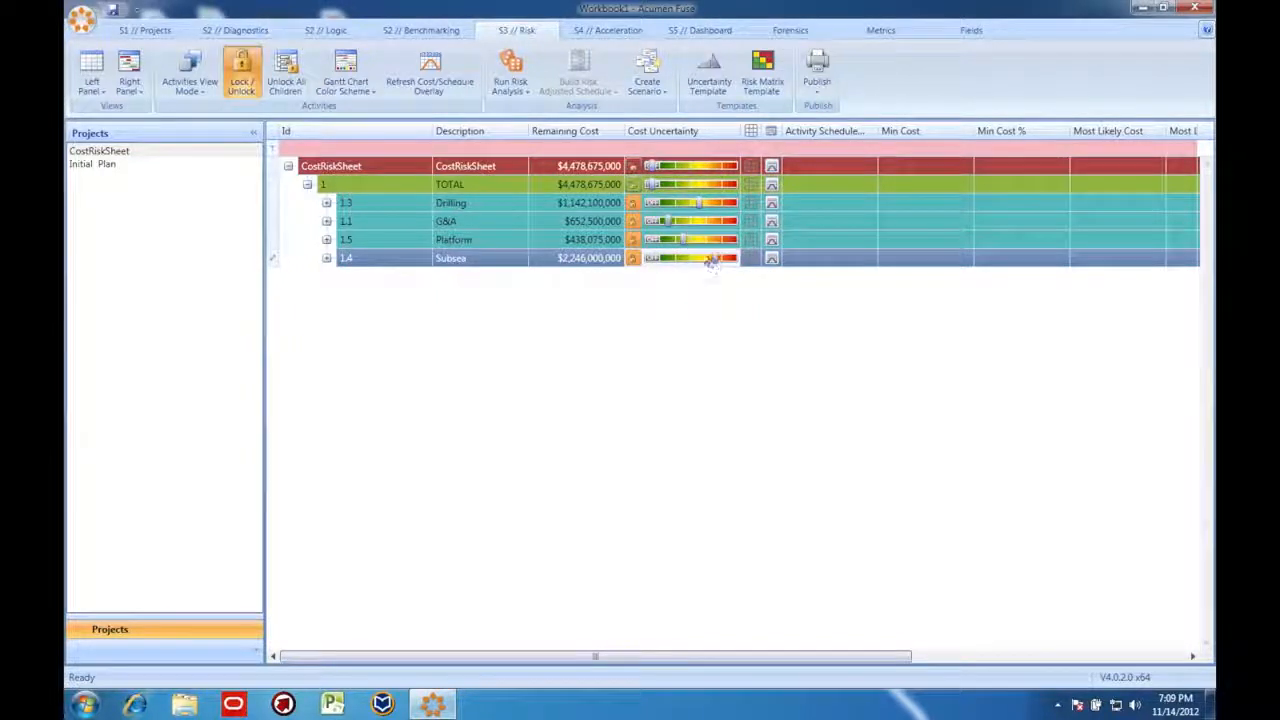
Save Workbook1, replacing the existing file, and run the risk analysis
{"action": "left_click", "coordinate": [510, 72]}
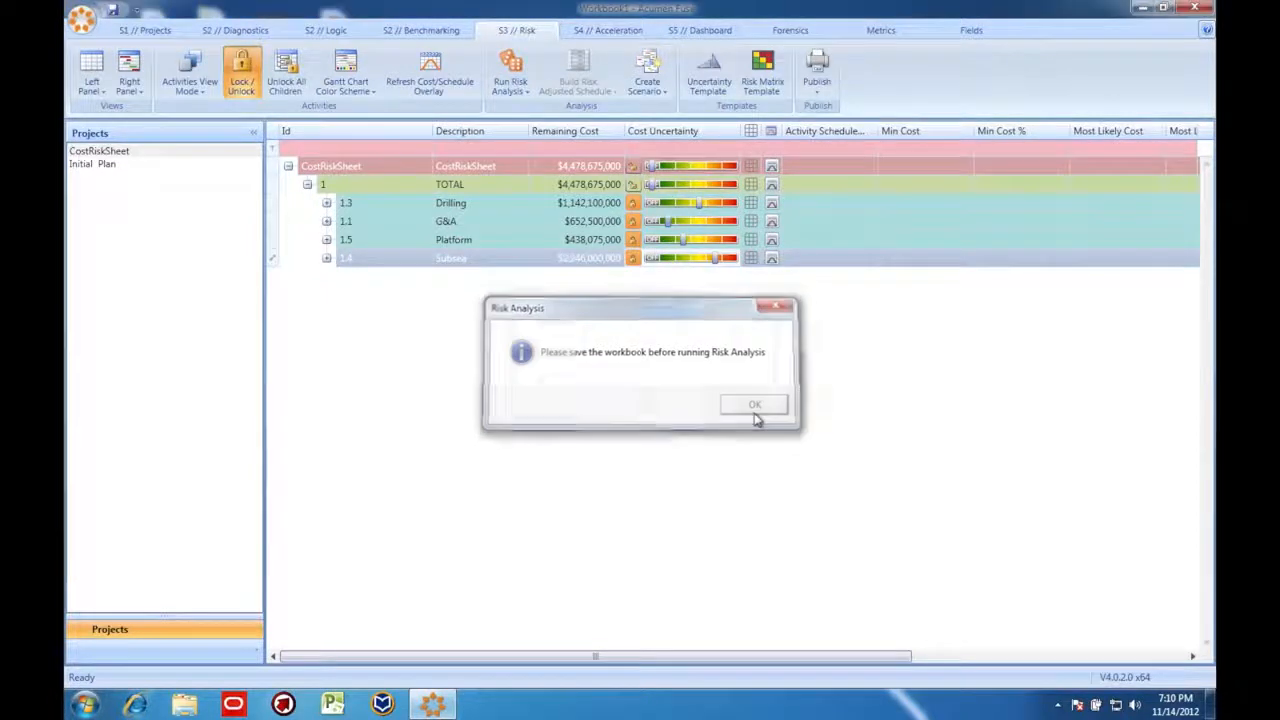
{"action": "left_click", "coordinate": [756, 404]}
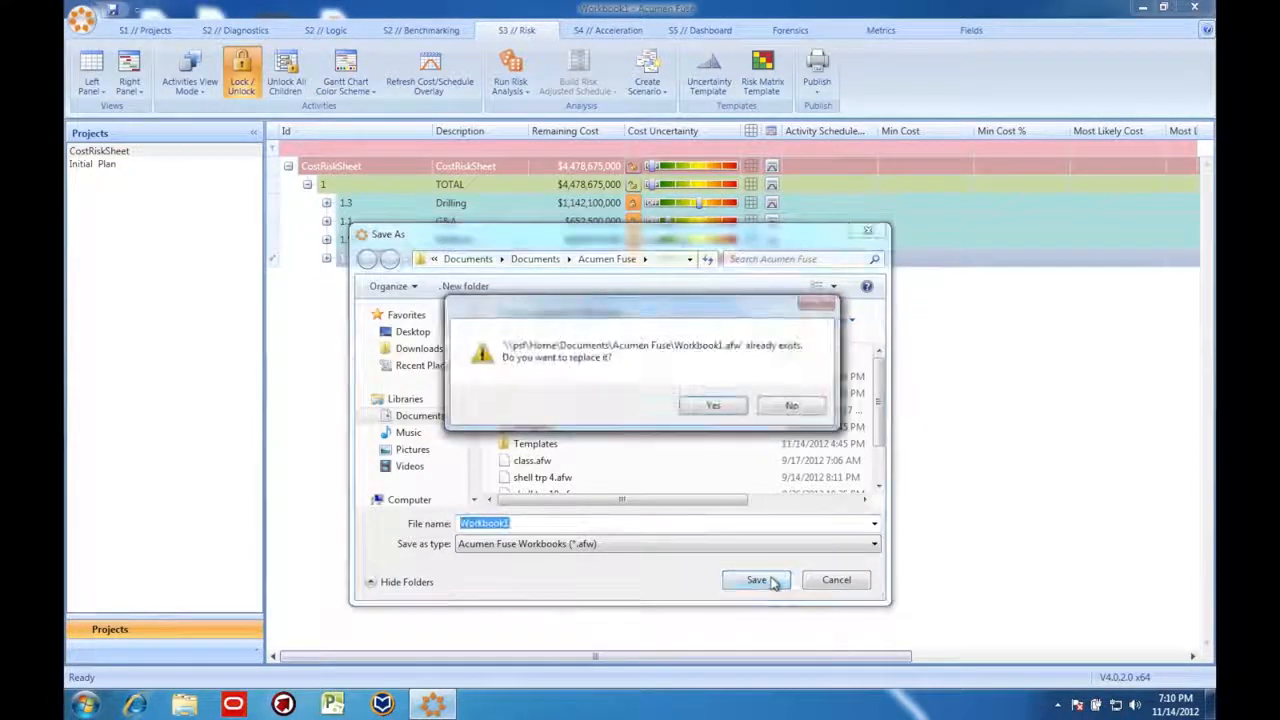
{"action": "left_click", "coordinate": [712, 404]}
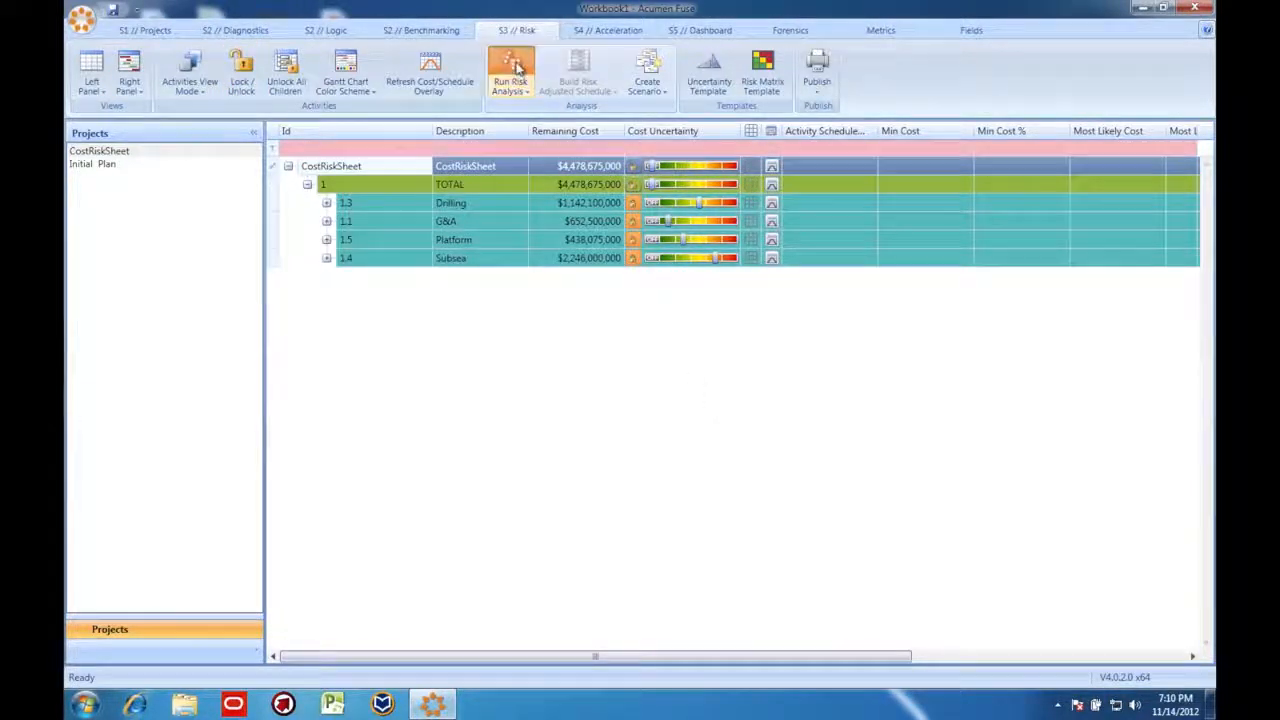
{"action": "left_click", "coordinate": [510, 72]}
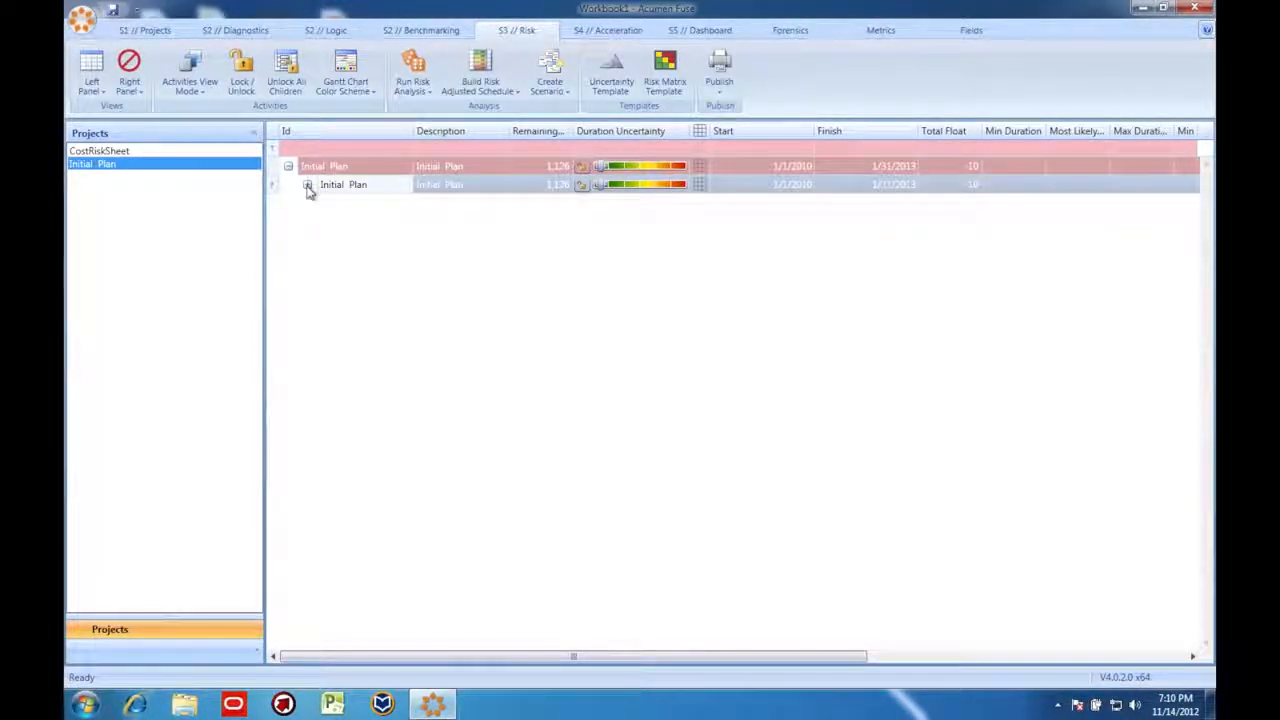
Run the risk analysis on the Initial Plan's Concept activity to show its finish-date distribution
{"action": "left_click", "coordinate": [308, 184]}
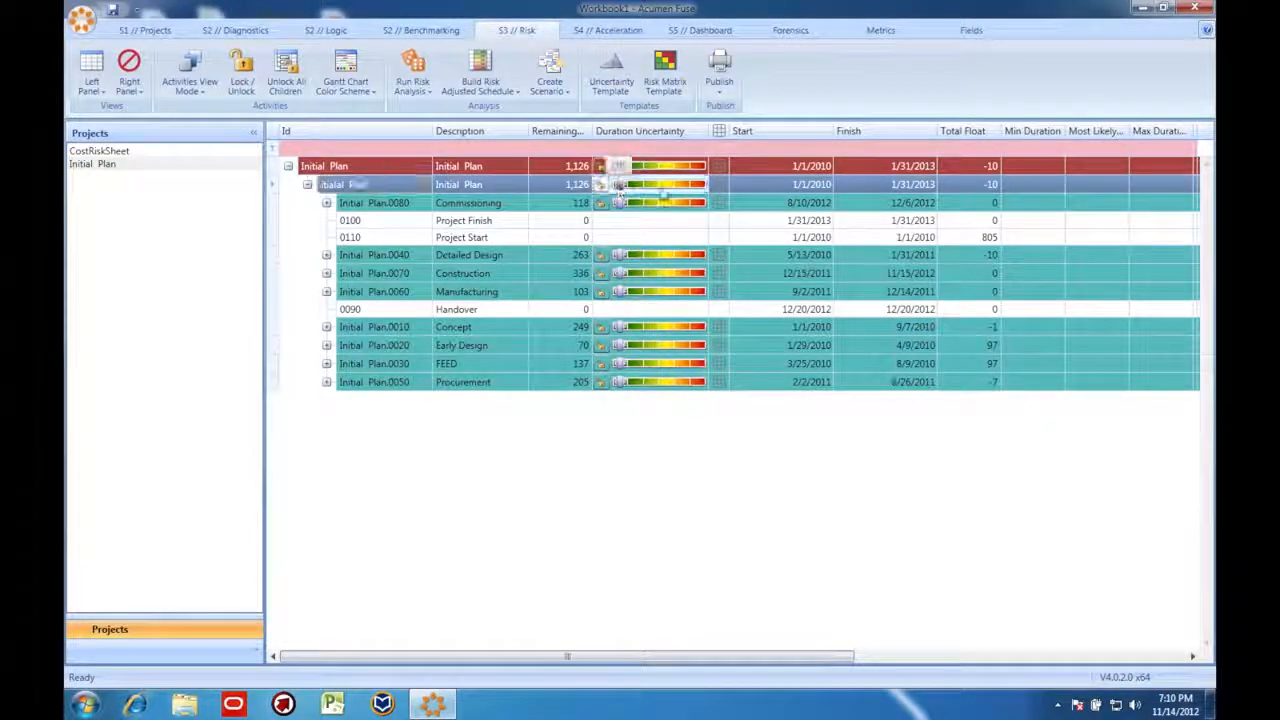
{"action": "left_click", "coordinate": [240, 72]}
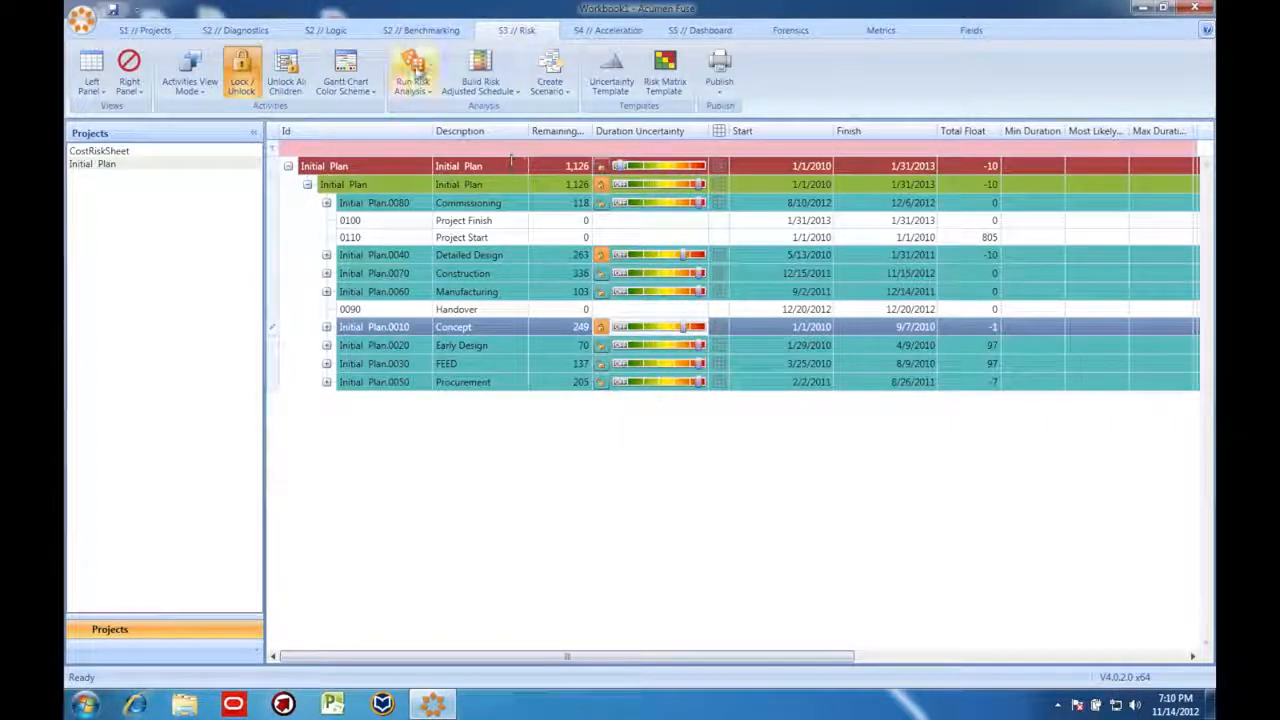
{"action": "left_click", "coordinate": [412, 76]}
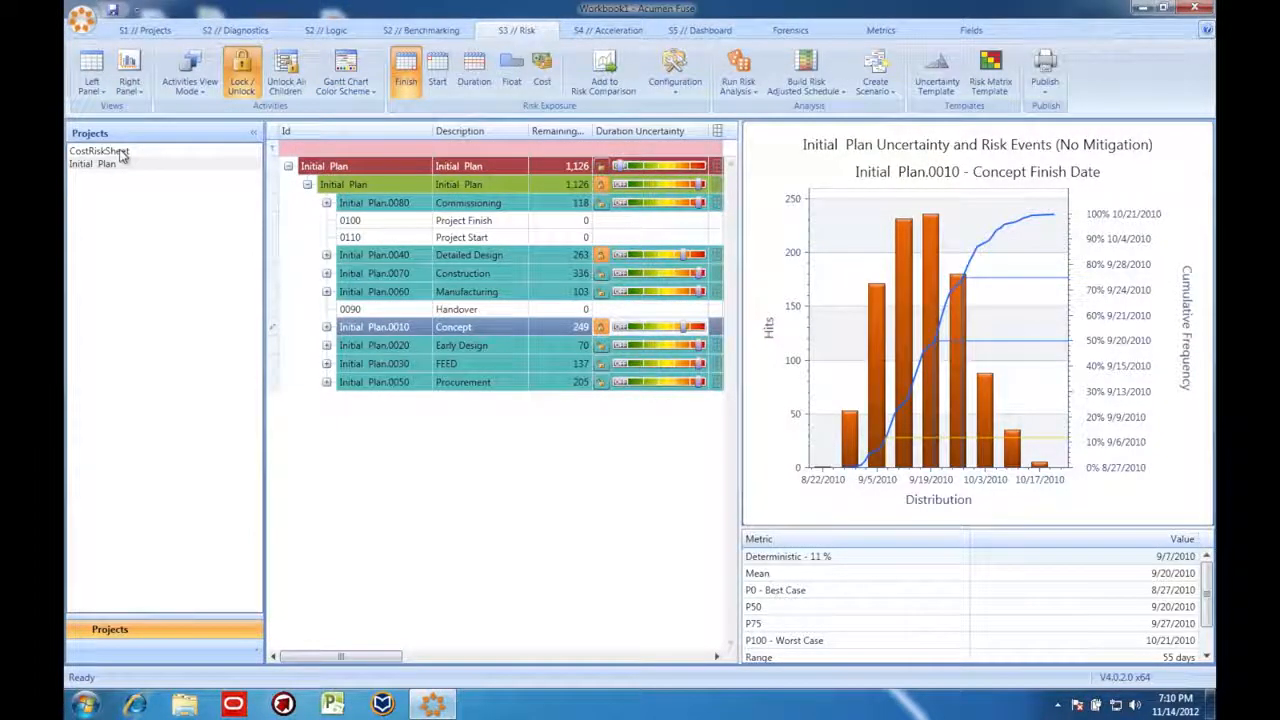
Expand TOTAL, 1.3 Drilling and 1.3.1 Phase 1 to reveal the cost line items
{"action": "left_click", "coordinate": [98, 150]}
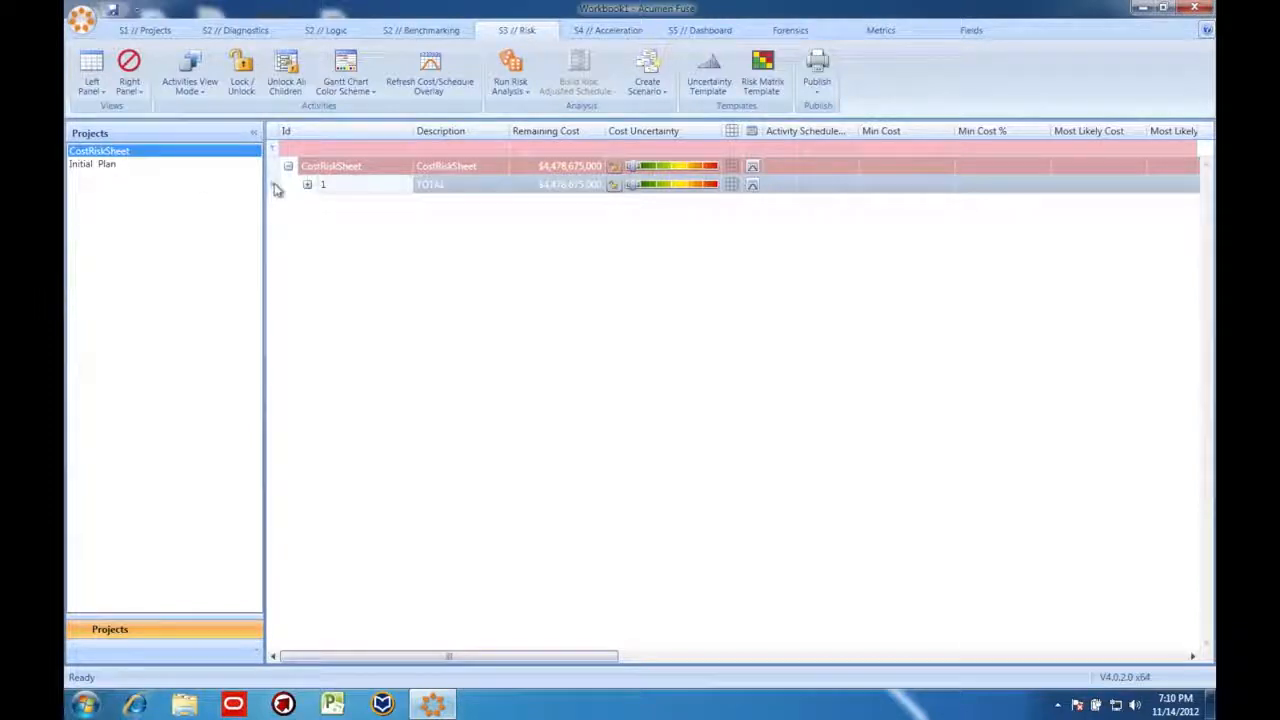
{"action": "left_click", "coordinate": [308, 184]}
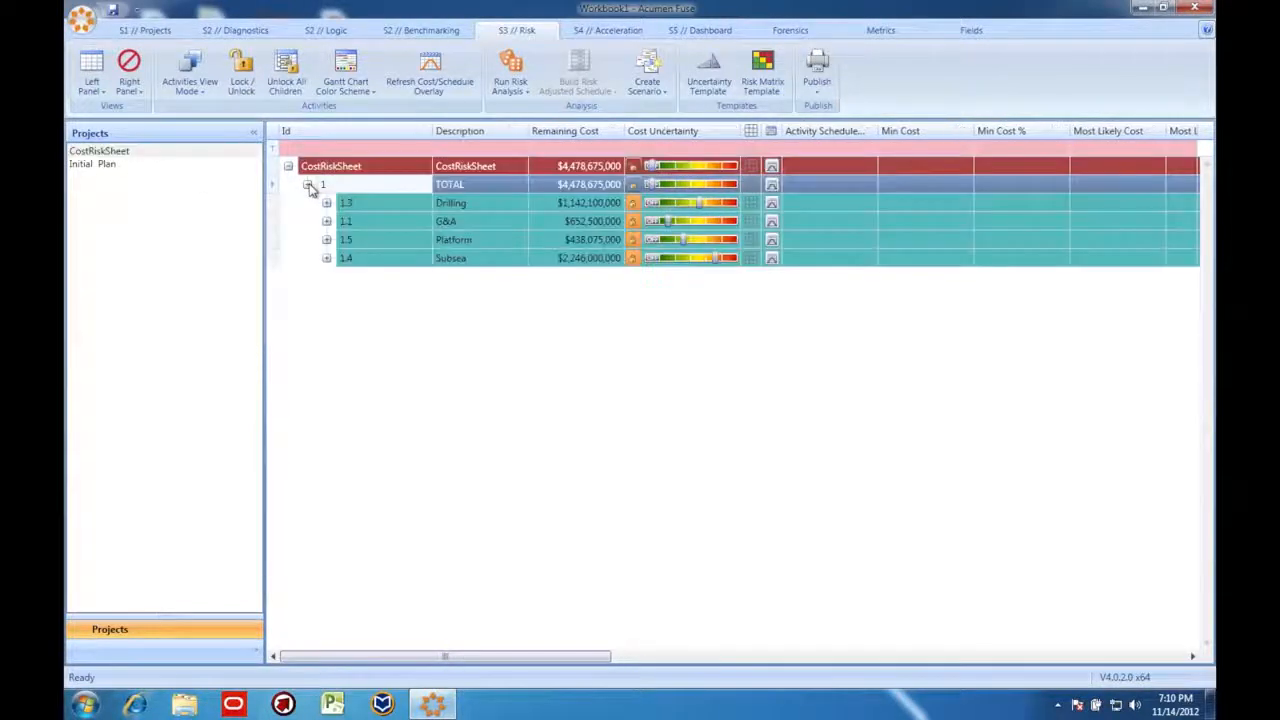
{"action": "left_click", "coordinate": [328, 204]}
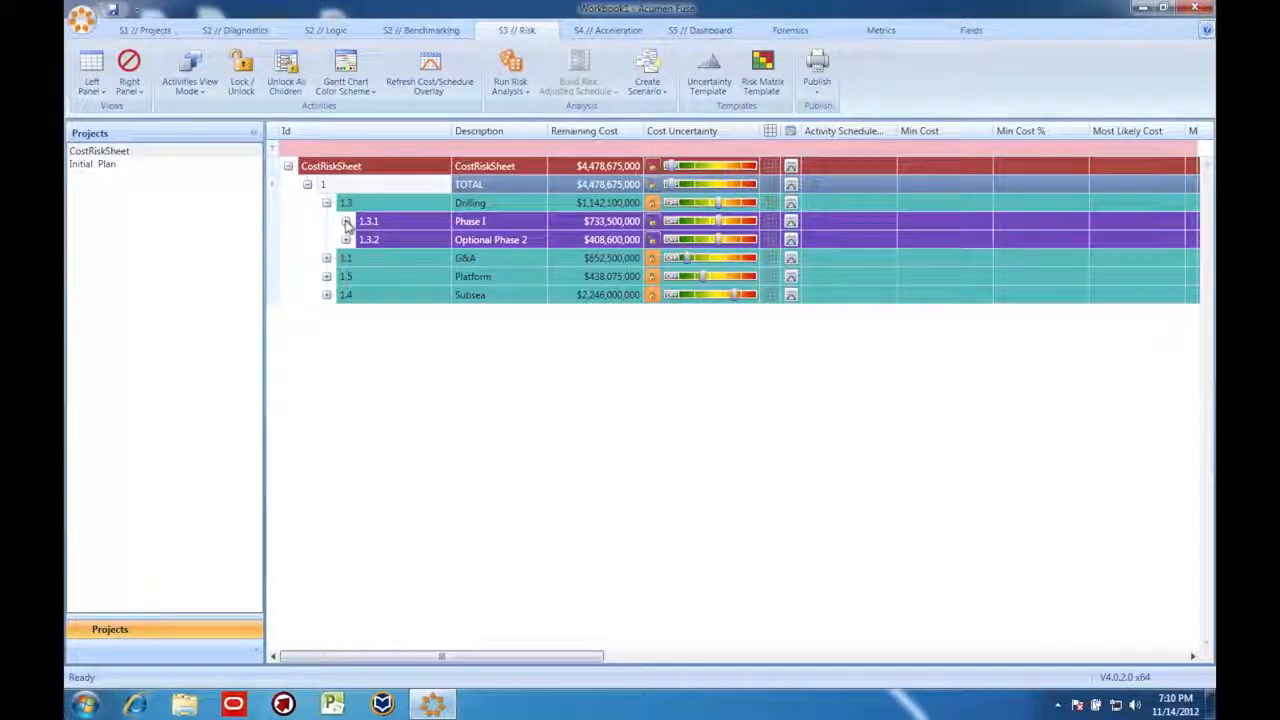
{"action": "left_click", "coordinate": [346, 220]}
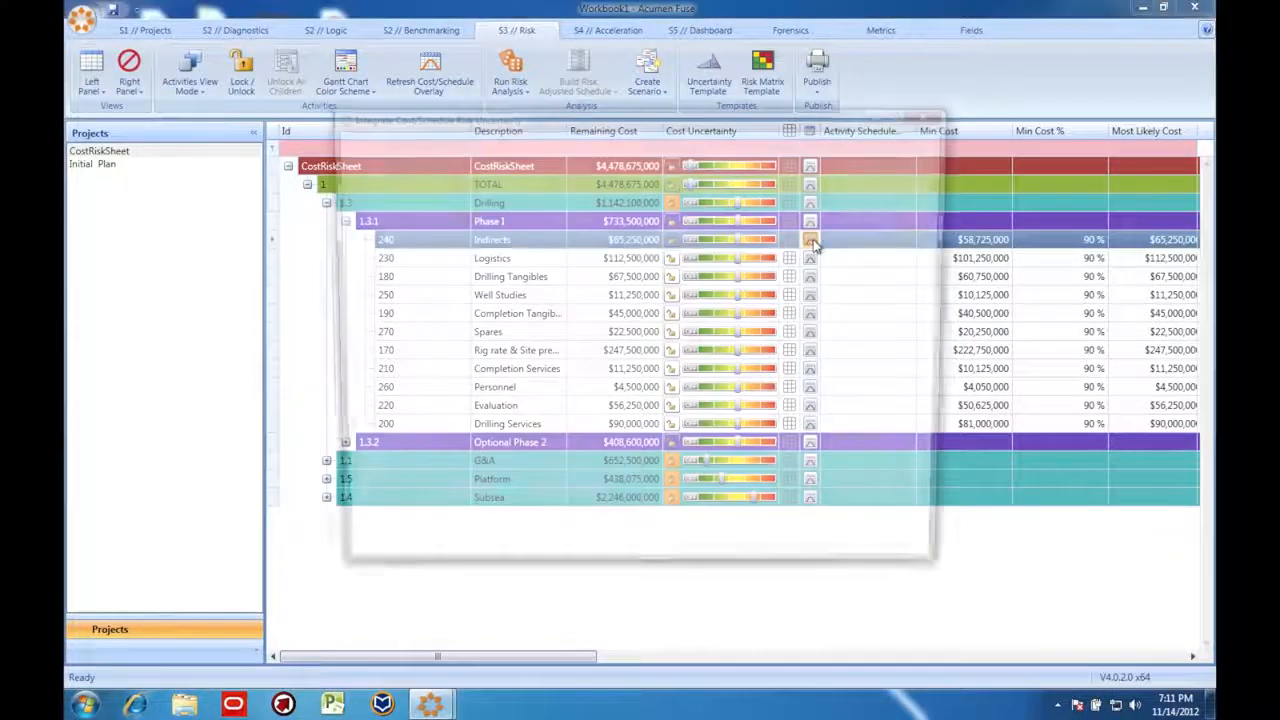
Link Indirects, Logistics and Drilling Tangibles to schedule activities 0530, 0420 and 0130
{"action": "left_click", "coordinate": [810, 240]}
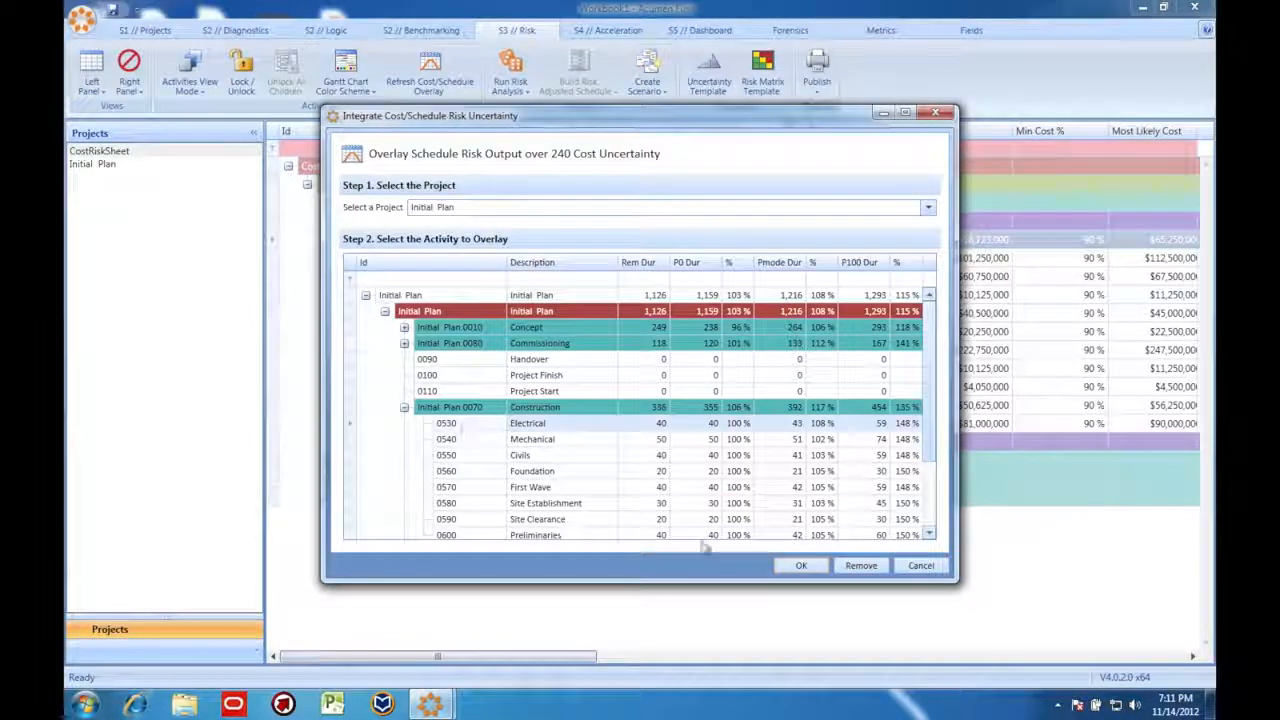
{"action": "left_click", "coordinate": [800, 564]}
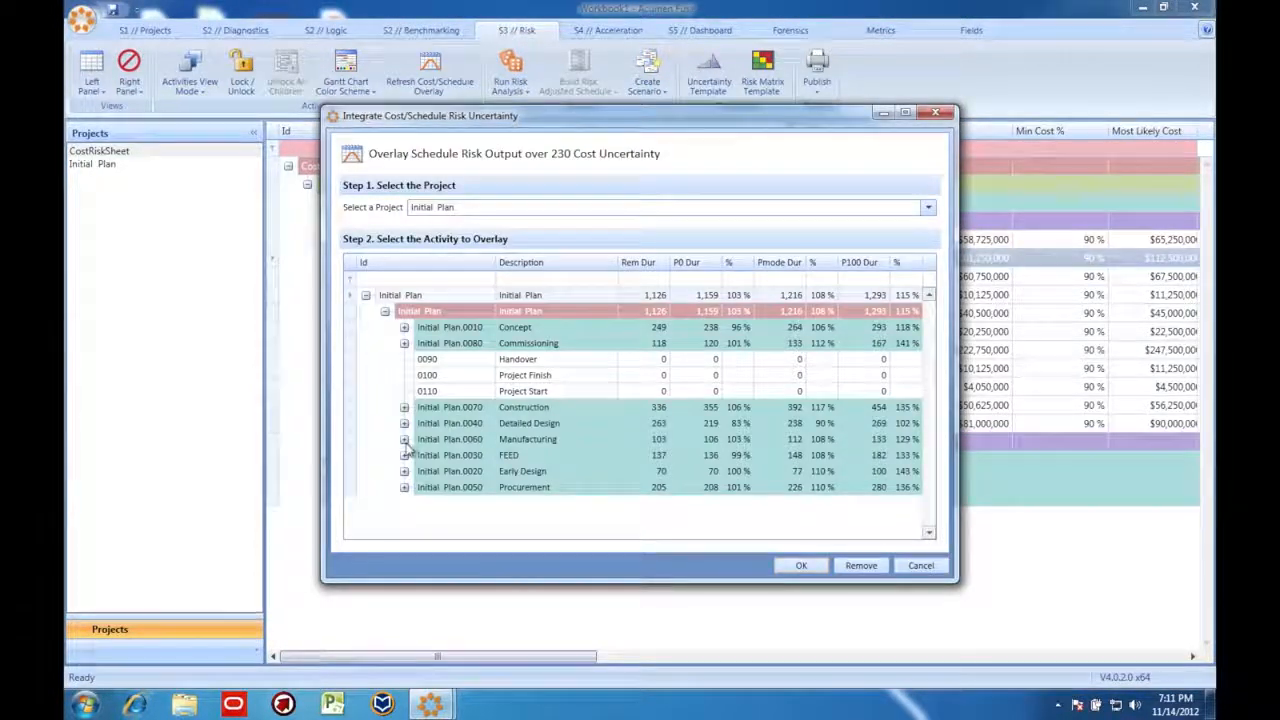
{"action": "left_click", "coordinate": [404, 456]}
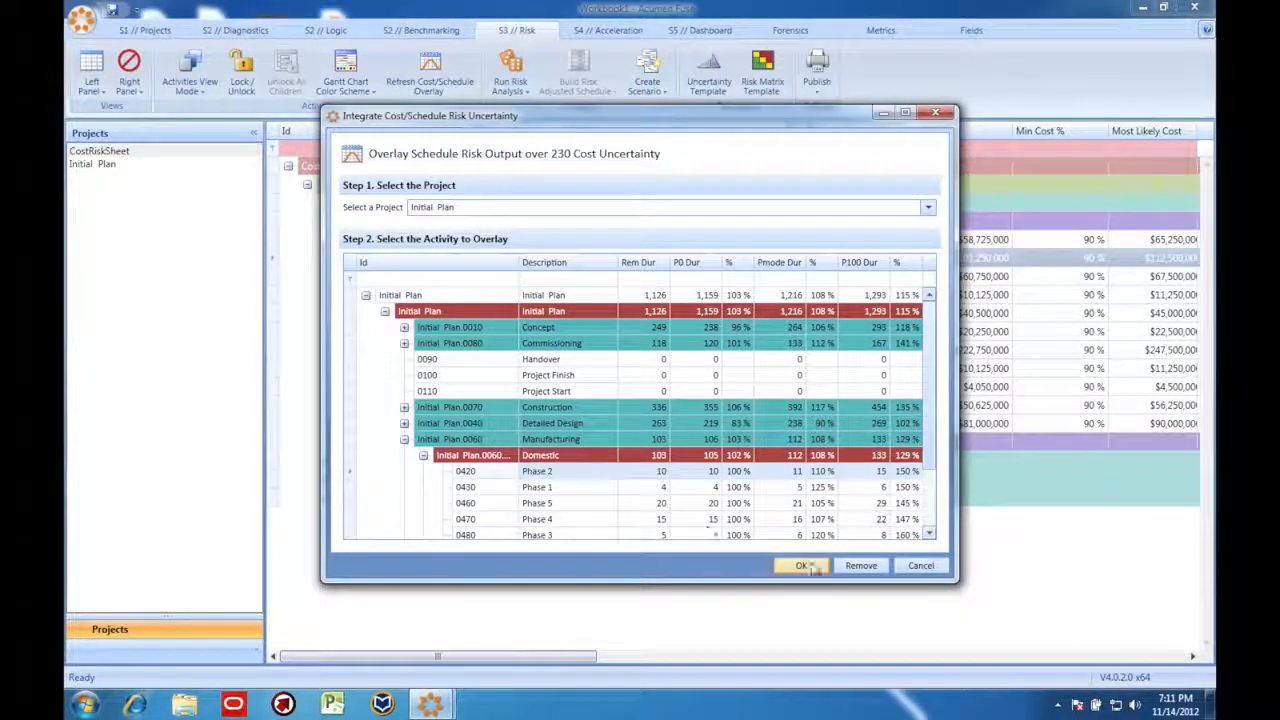
{"action": "left_click", "coordinate": [800, 564]}
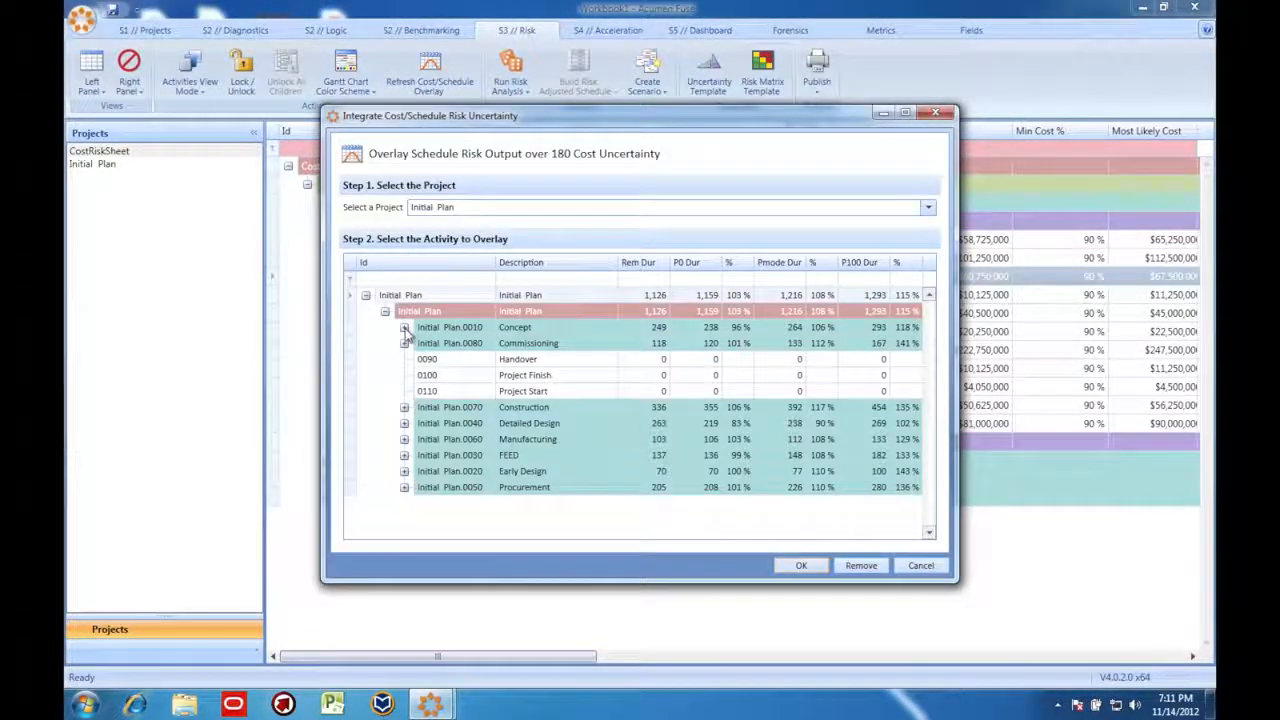
{"action": "left_click", "coordinate": [404, 328]}
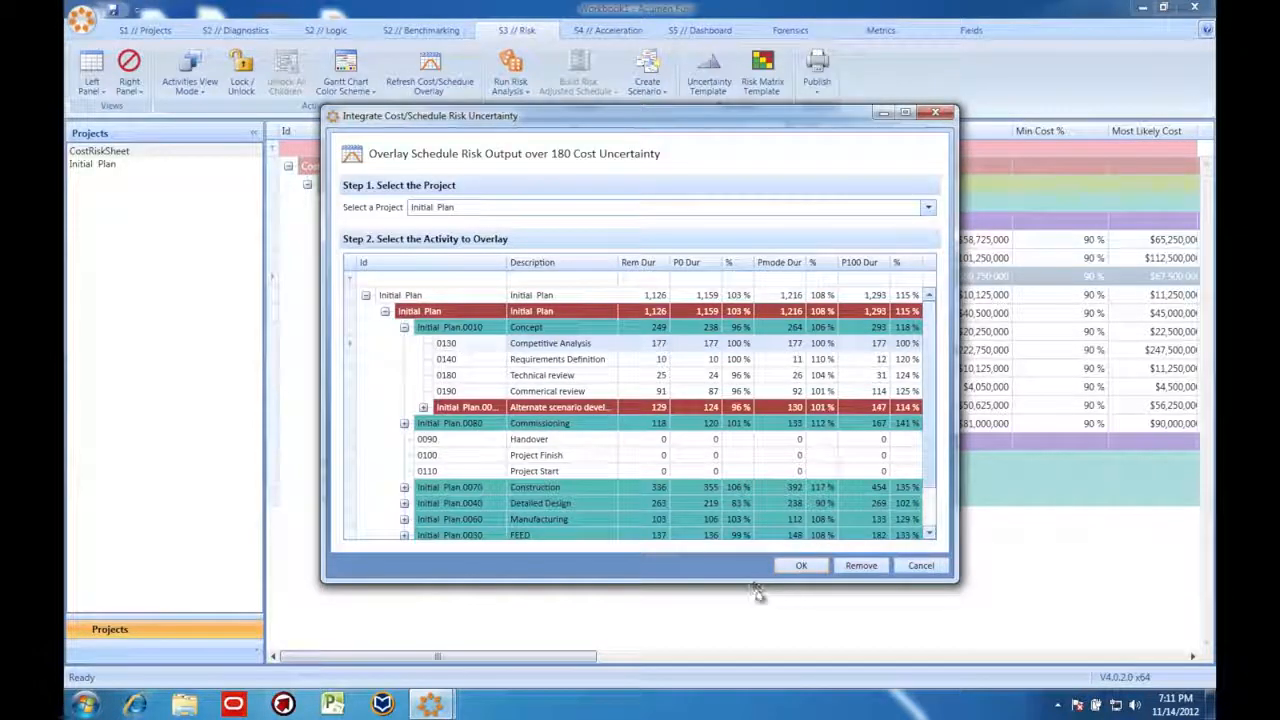
{"action": "left_click", "coordinate": [800, 564]}
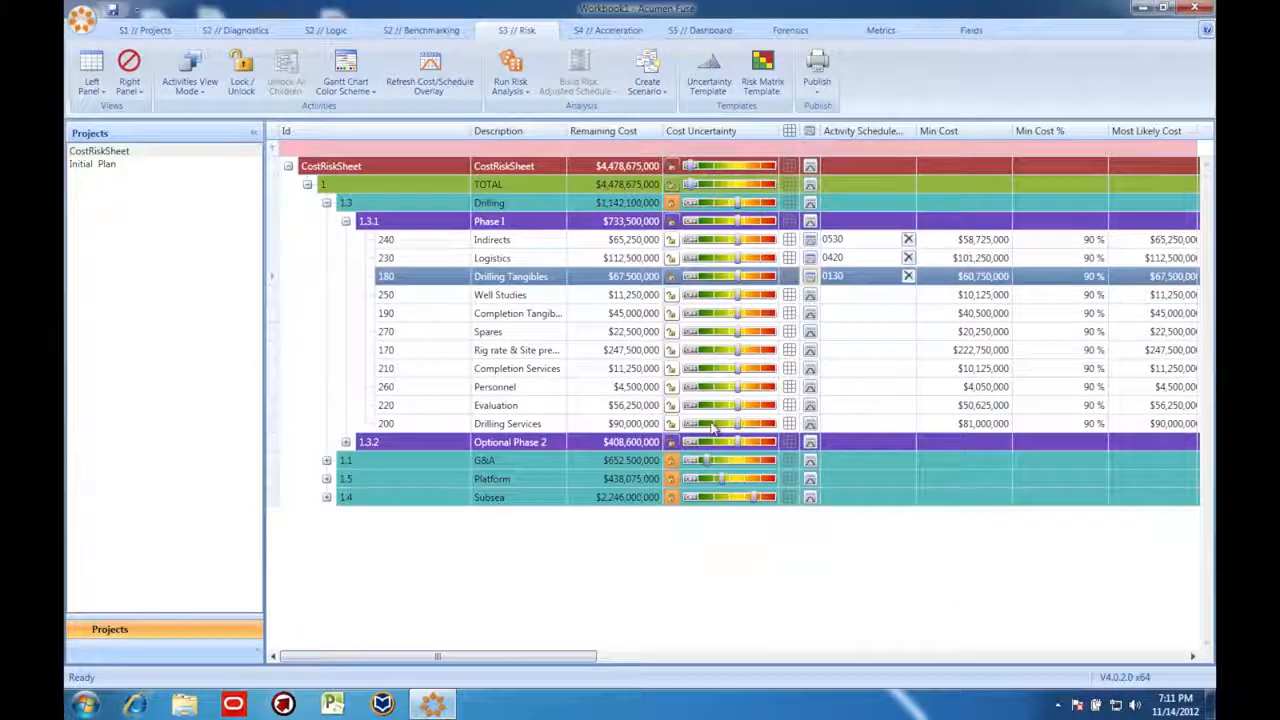
{"action": "left_click", "coordinate": [510, 76]}
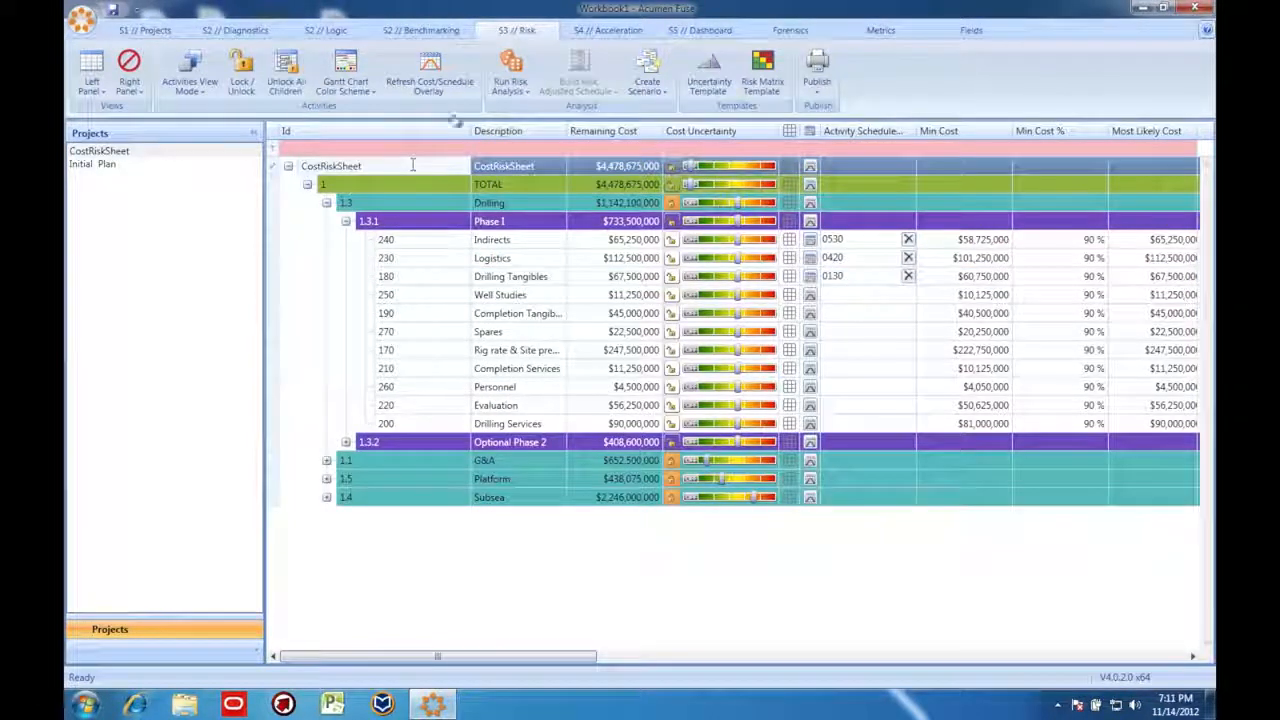
Run the cost risk analysis to get the remaining-cost histogram, then list the right-panel views
{"action": "left_click", "coordinate": [510, 70]}
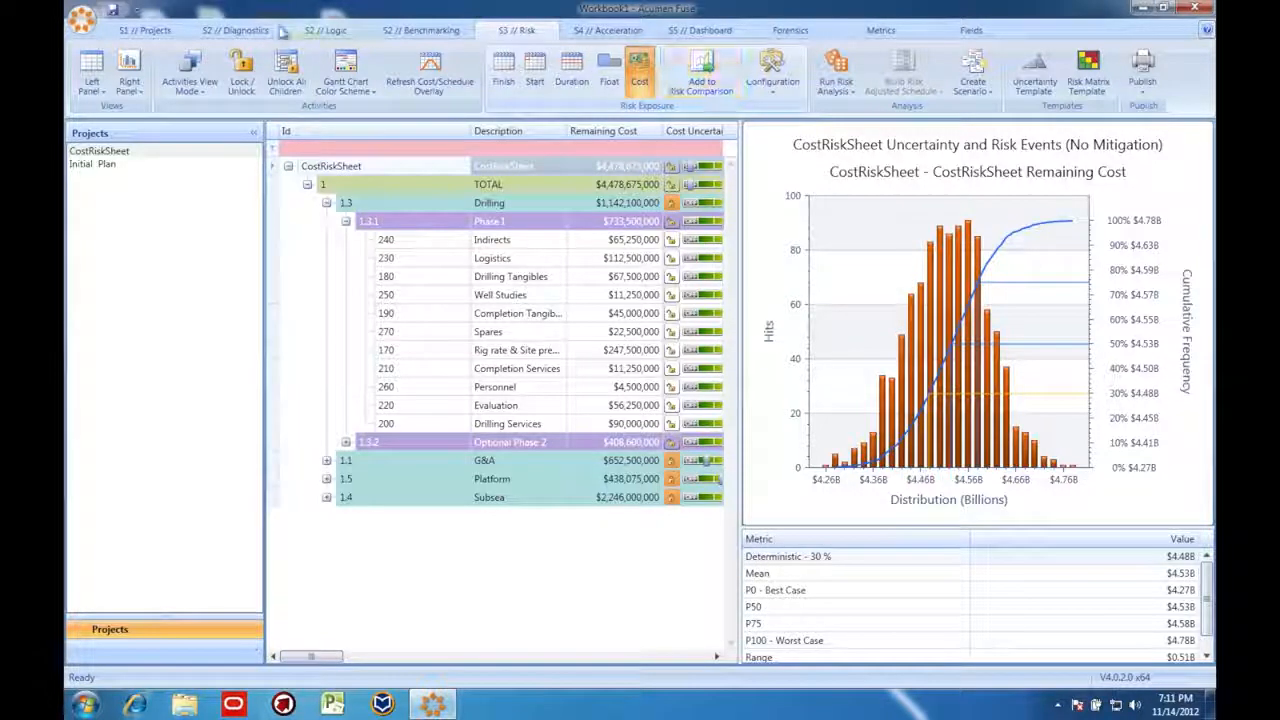
{"action": "left_click", "coordinate": [128, 70]}
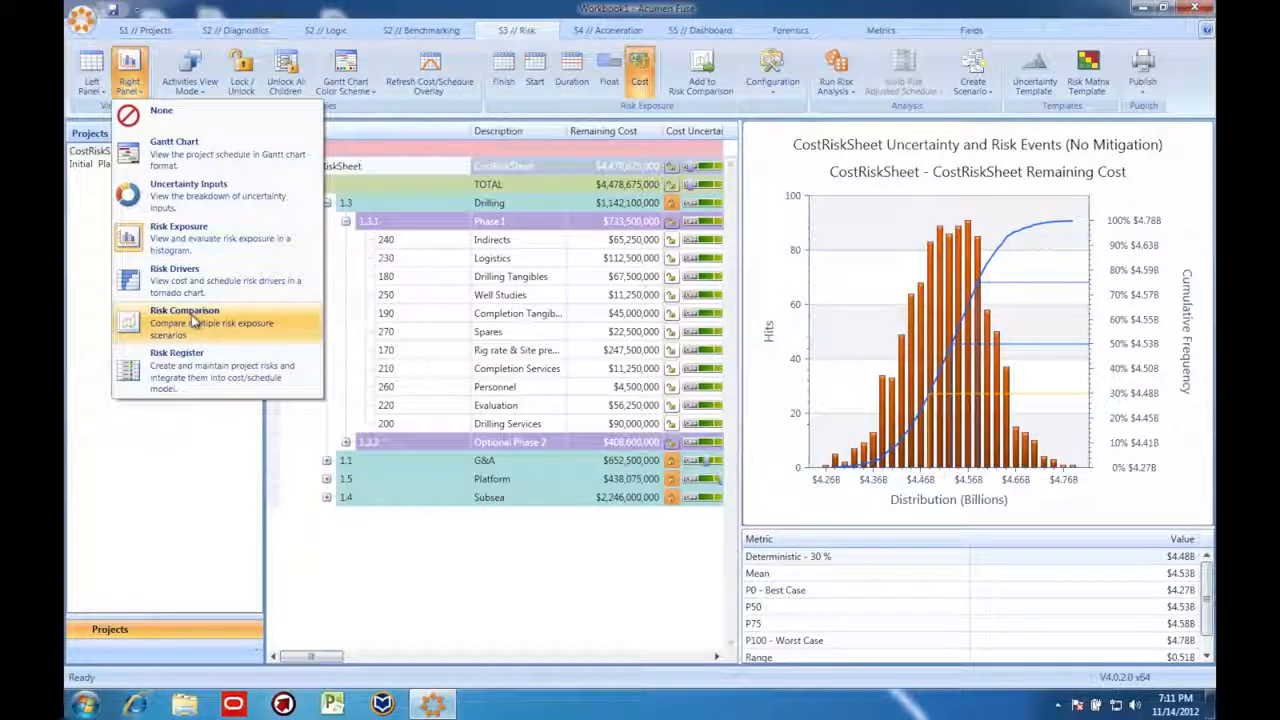
Show the Risk Comparison chart and compare the two cost S-curves at 53%, 45%, 28%, 13% and 3%
{"action": "left_click", "coordinate": [184, 320]}
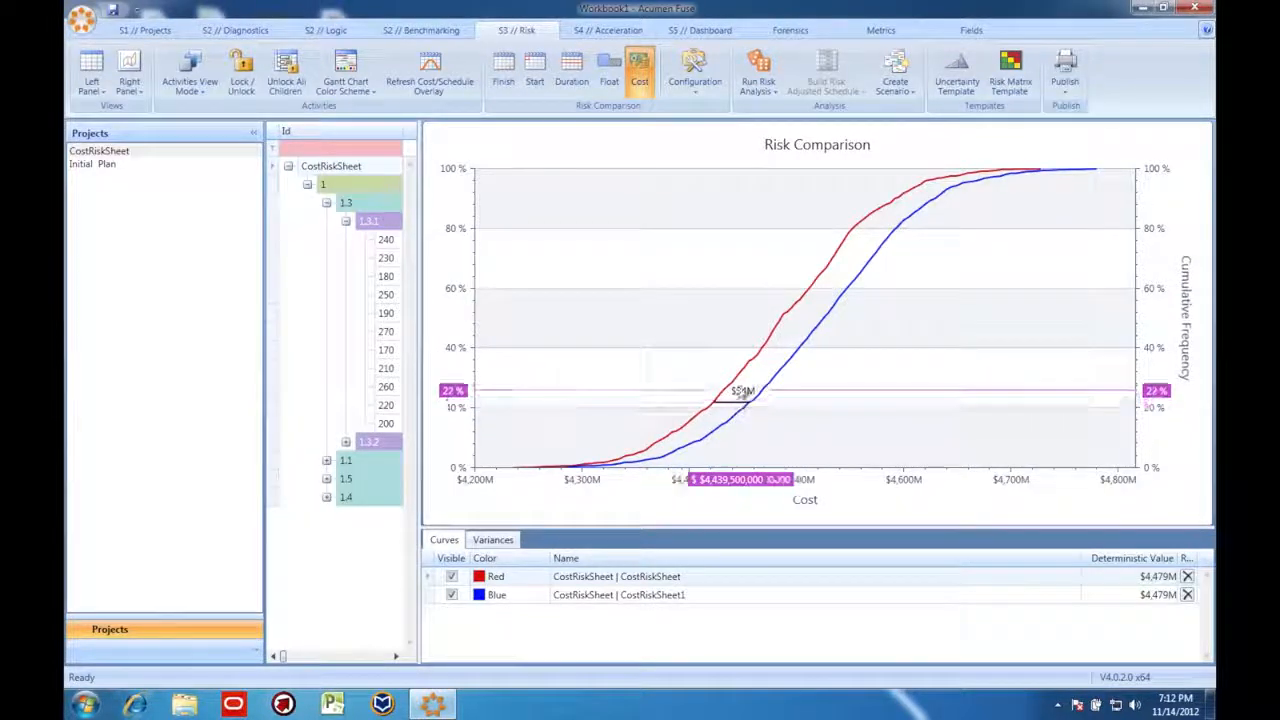
{"action": "left_click_drag", "start_coordinate": [742, 390], "coordinate": [764, 204]}
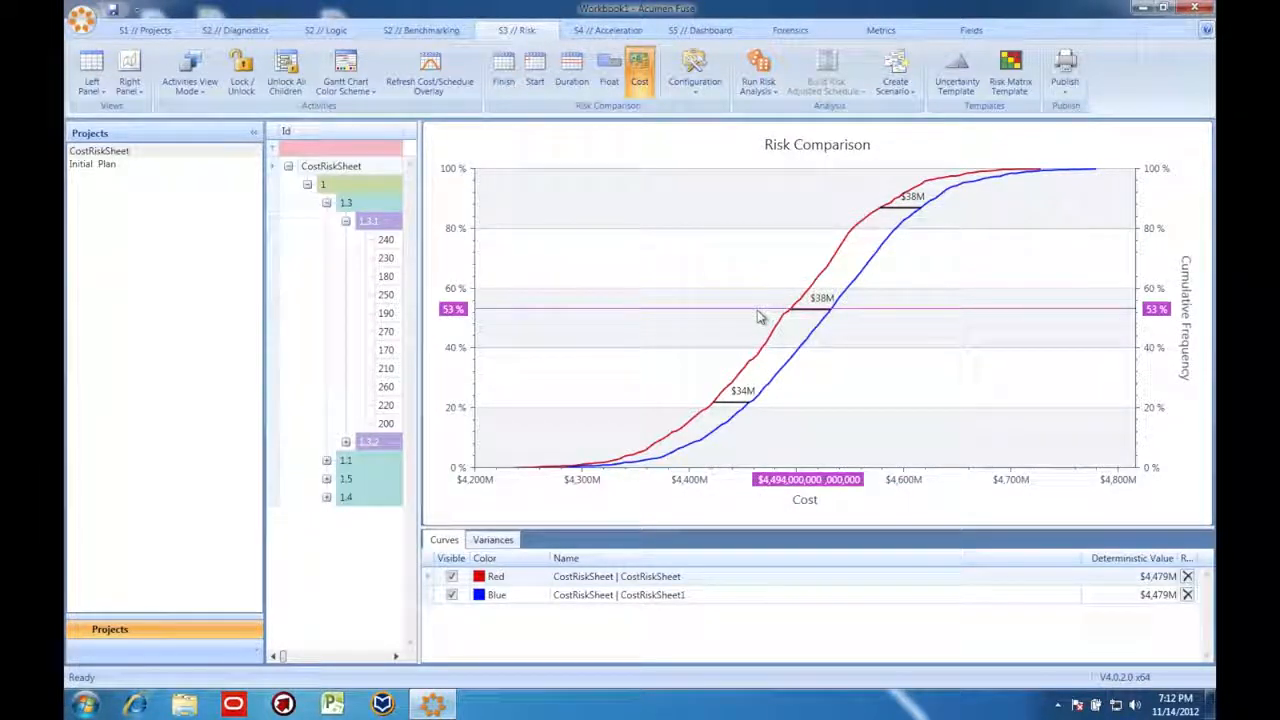
{"action": "left_click_drag", "start_coordinate": [758, 308], "coordinate": [758, 350]}
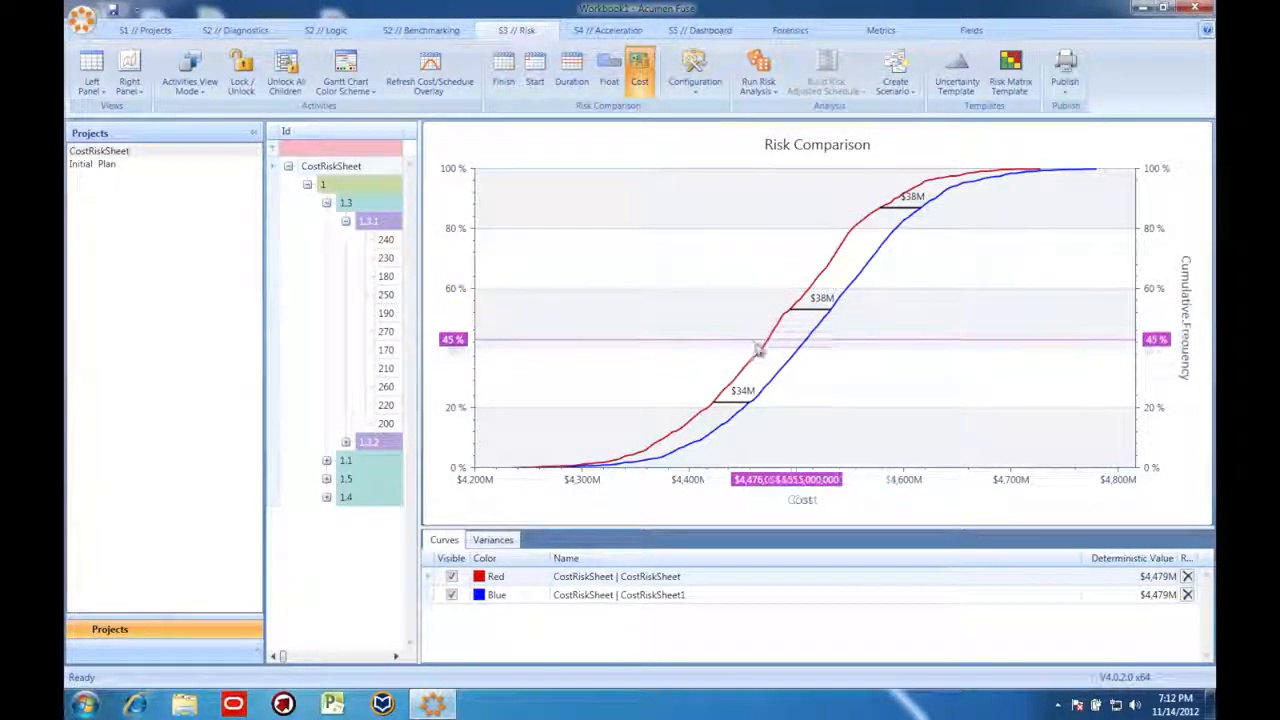
{"action": "left_click_drag", "start_coordinate": [758, 350], "coordinate": [758, 394]}
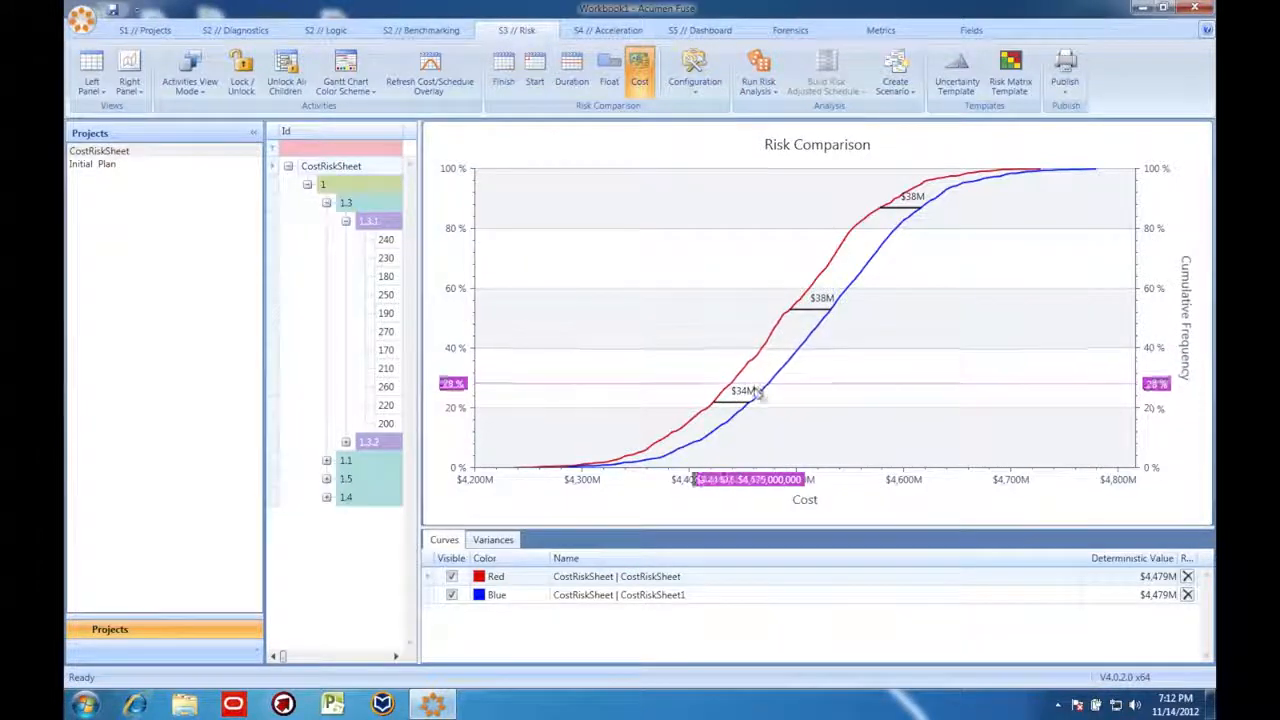
{"action": "left_click_drag", "start_coordinate": [760, 392], "coordinate": [756, 434]}
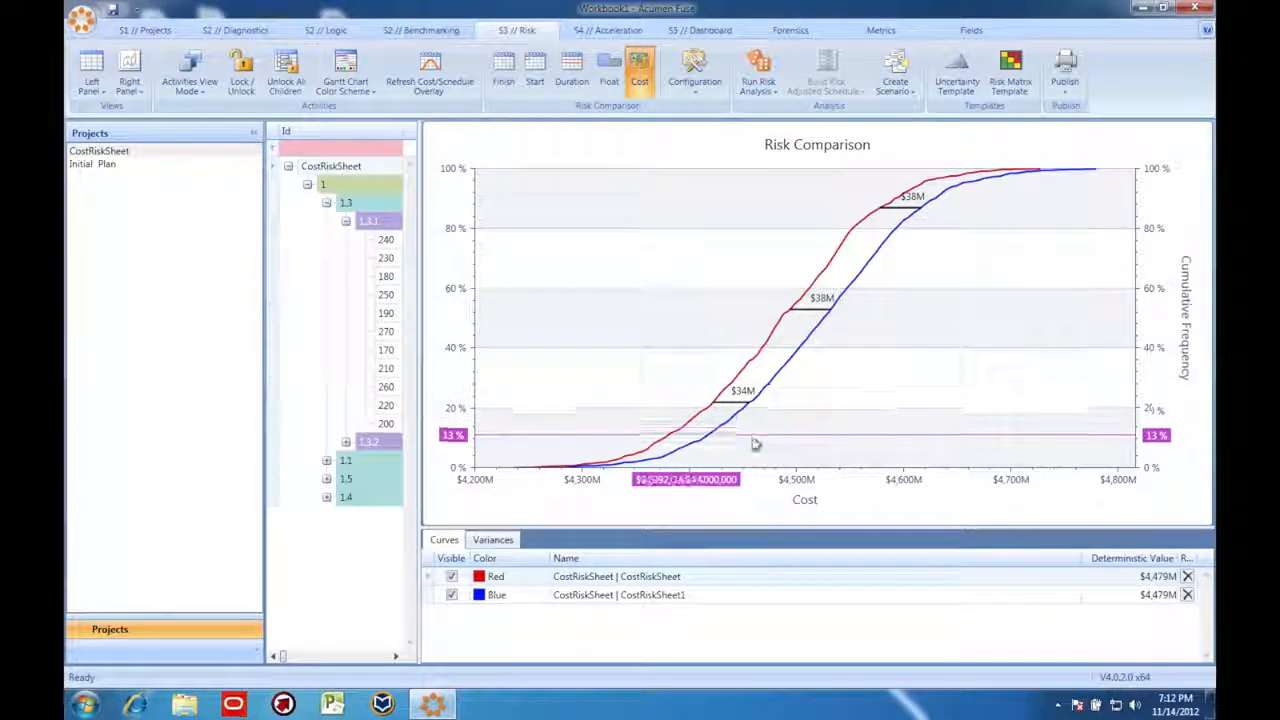
{"action": "left_click_drag", "start_coordinate": [756, 444], "coordinate": [752, 468]}
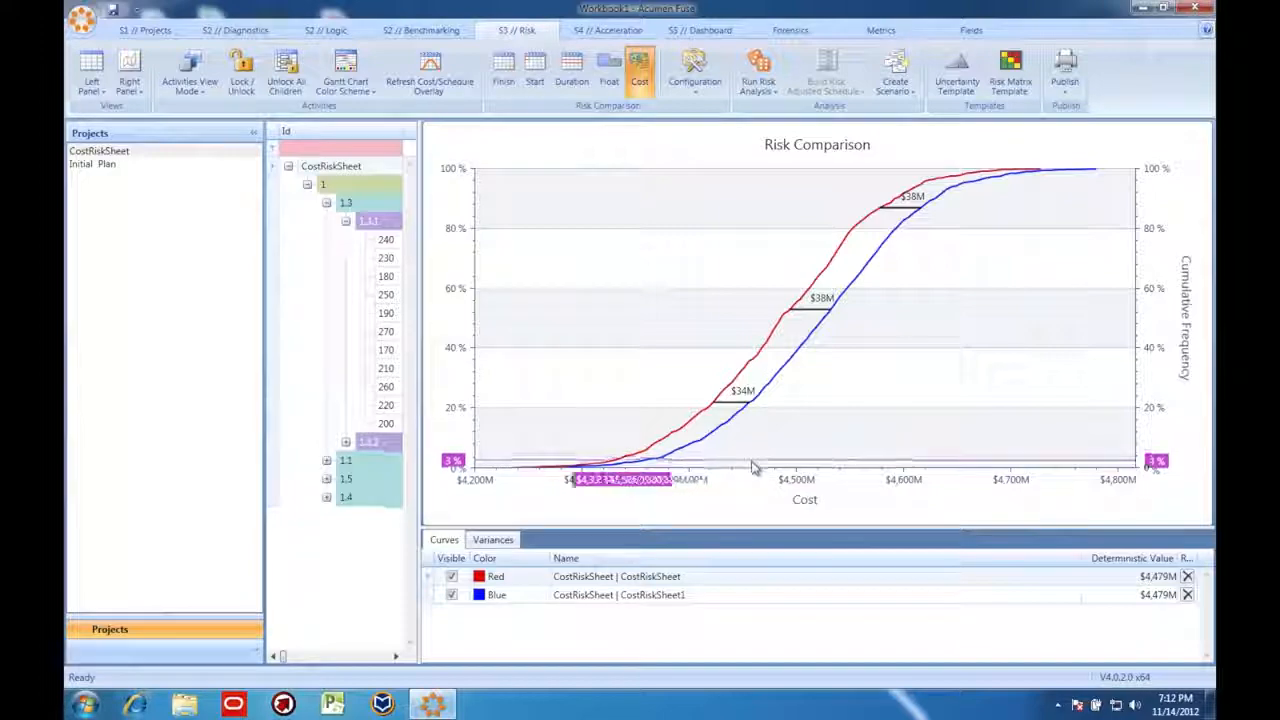